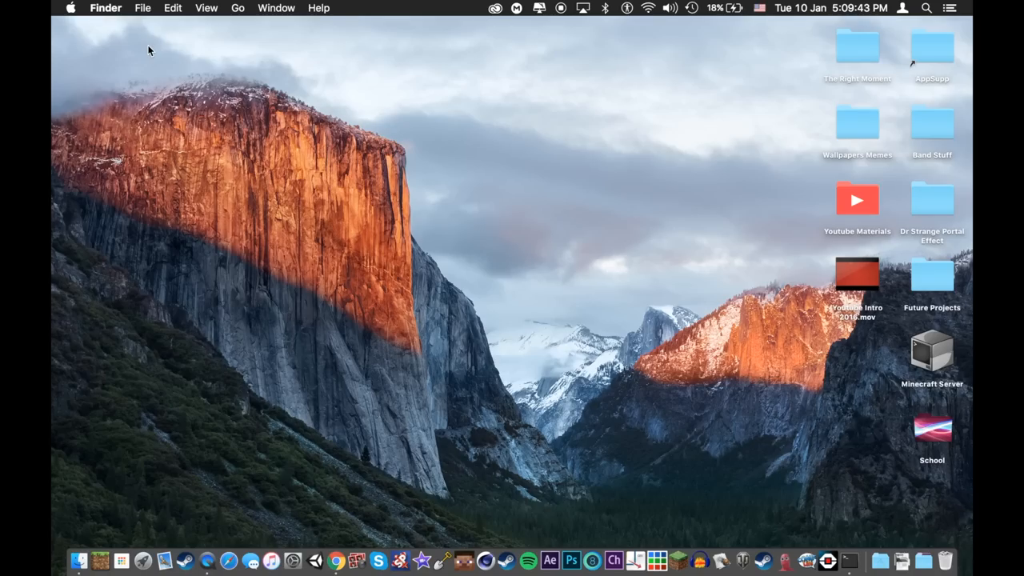
mouse_move(682, 428)
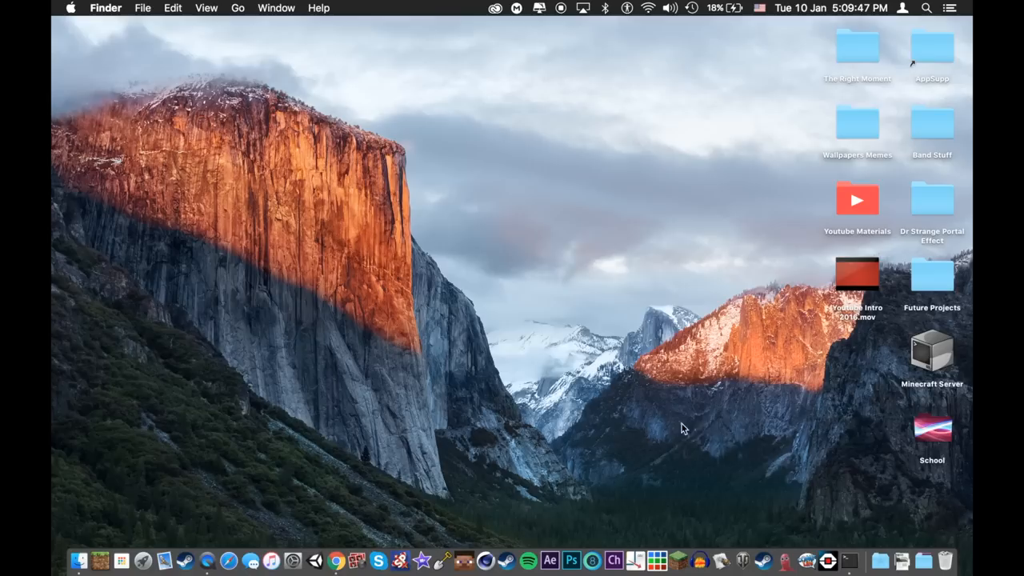
Launch Terminal by searching 'terminal' in Spotlight.
click(931, 46)
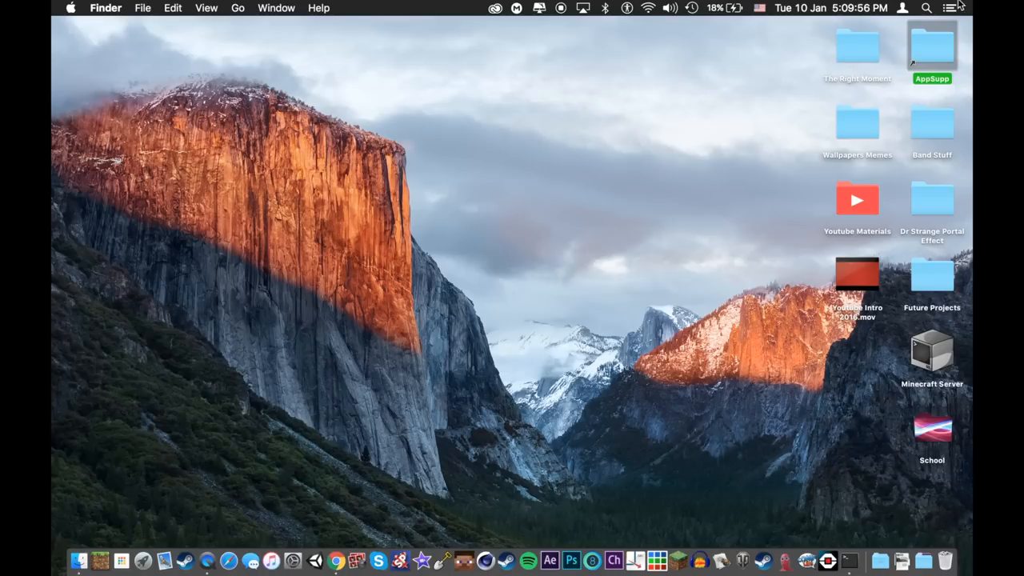
click(927, 8)
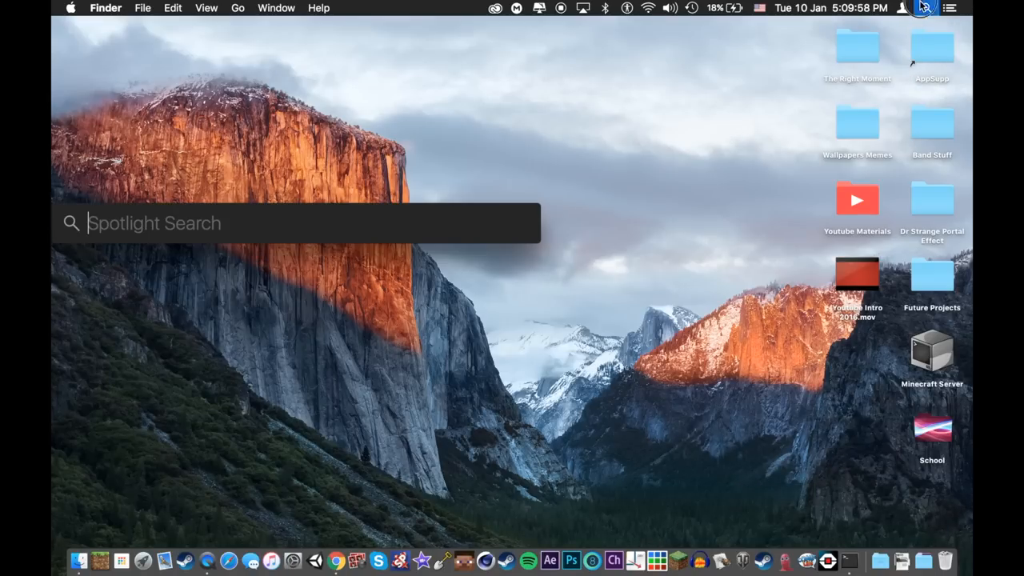
text(terminal)
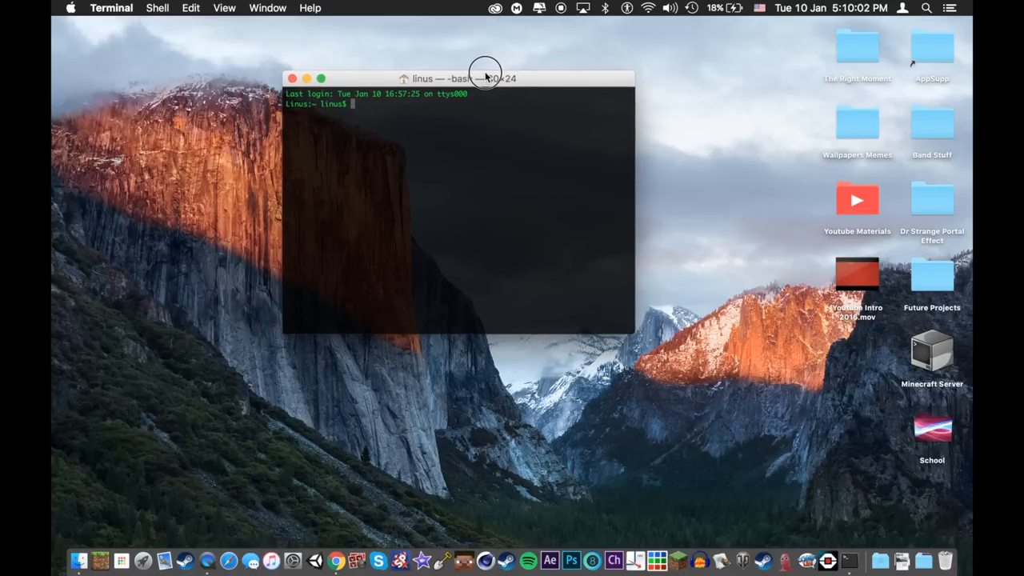
Nudge the Terminal window right and run 'say Hello my name is The Terminal'.
drag(484, 77, 496, 76)
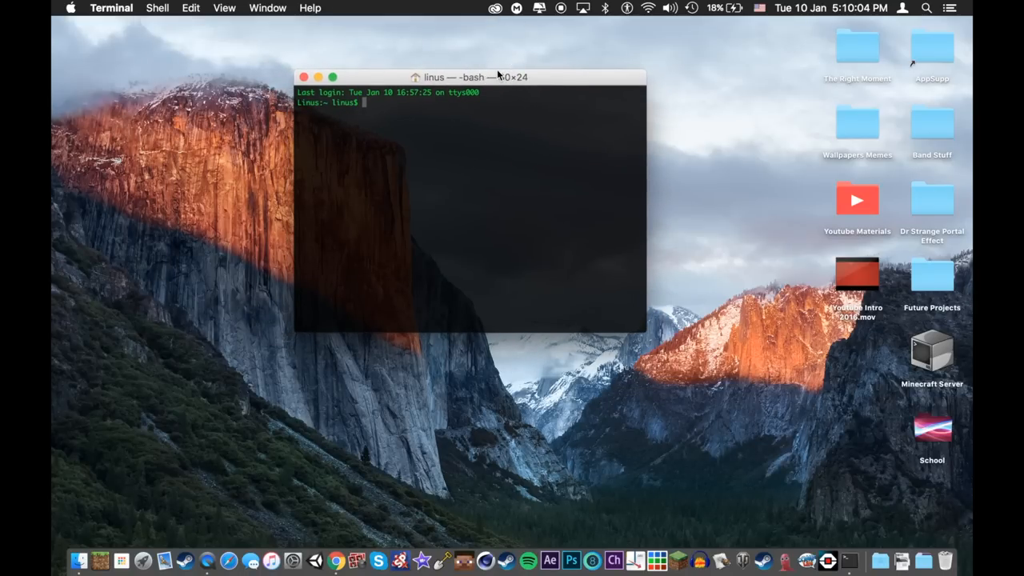
text(say)
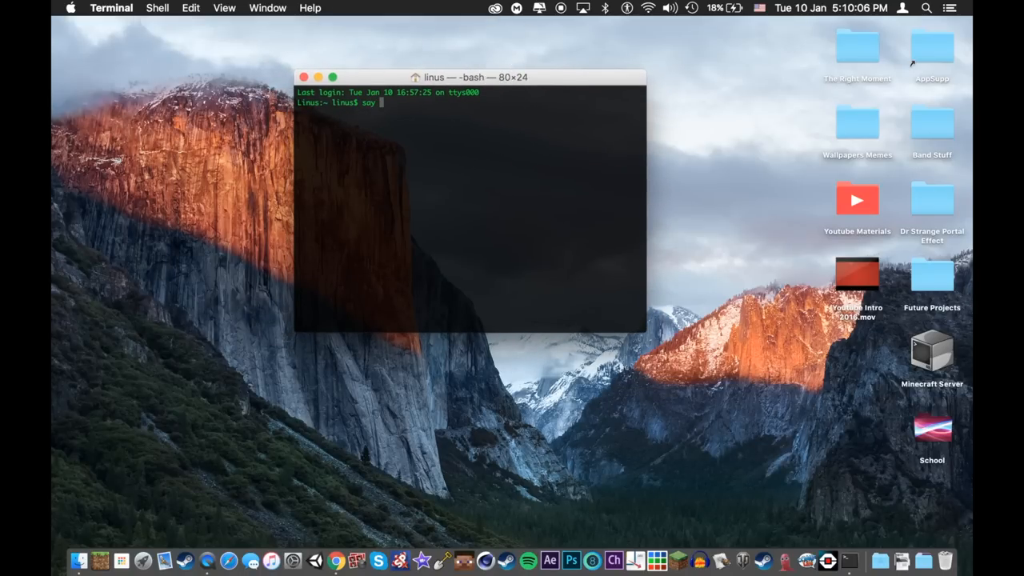
text(Hello)
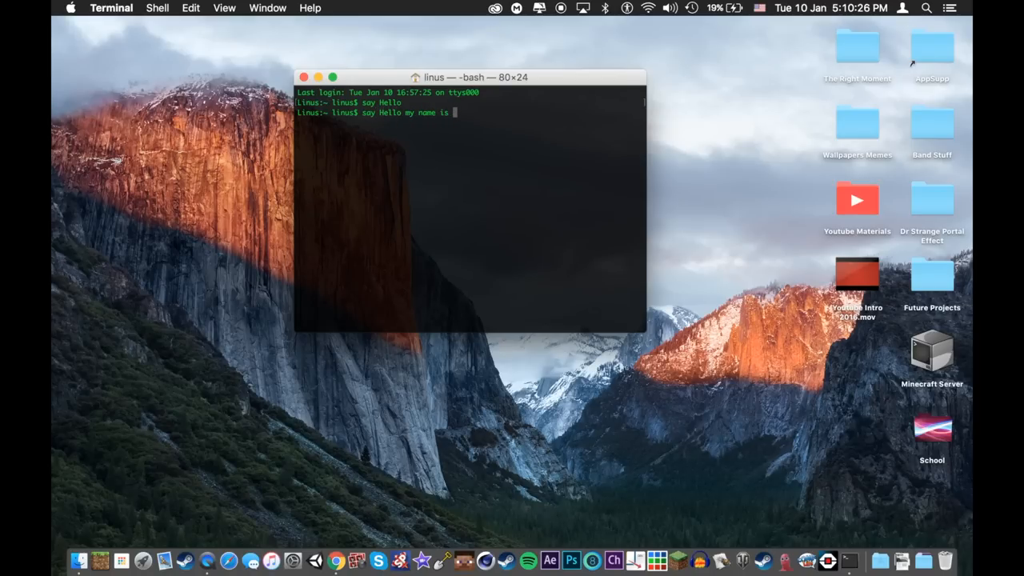
text(The Terminal)
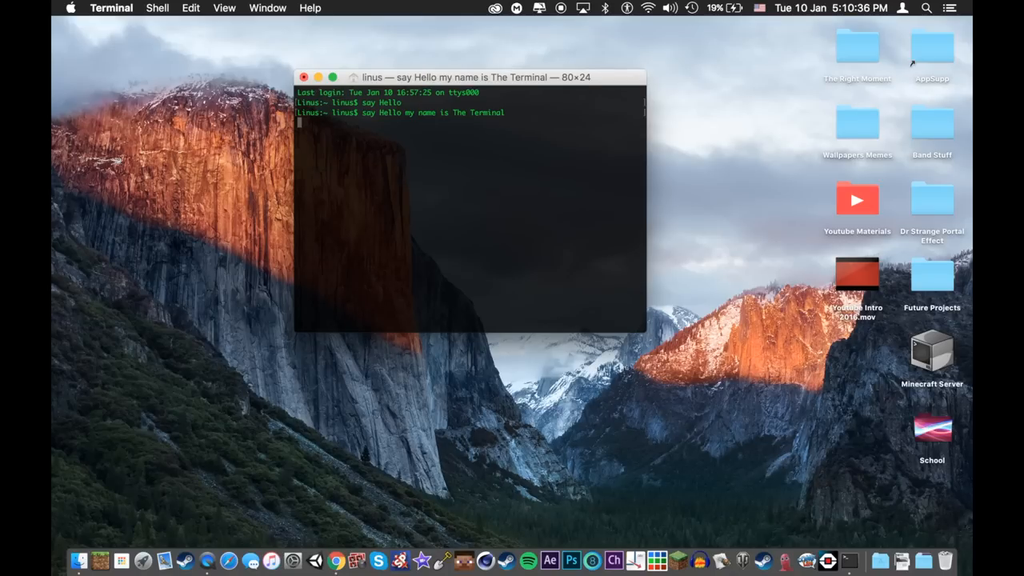
key(Return)
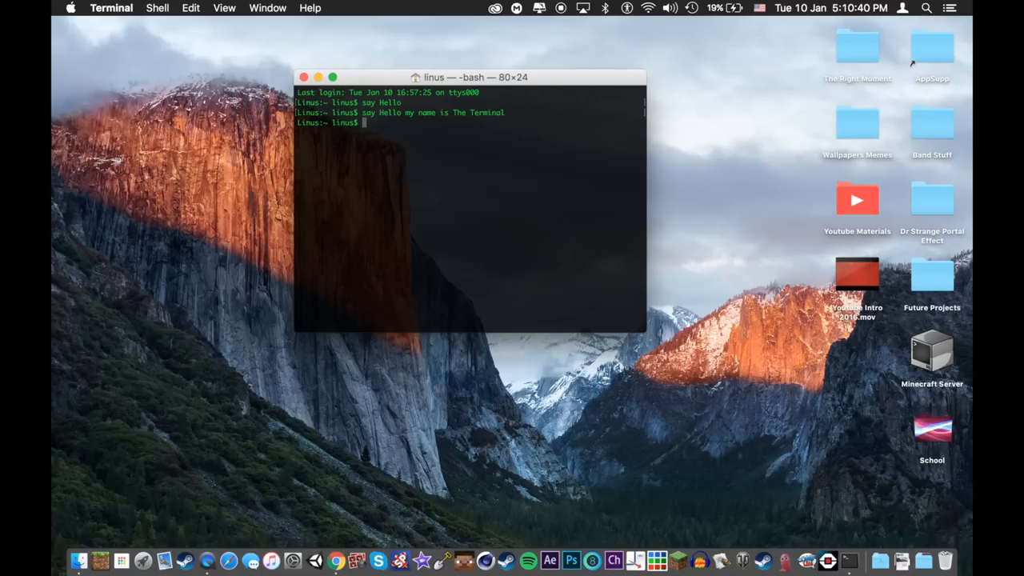
Close Terminal, launch Calculator by searching 'cal' in Spotlight, then close Calculator.
click(303, 77)
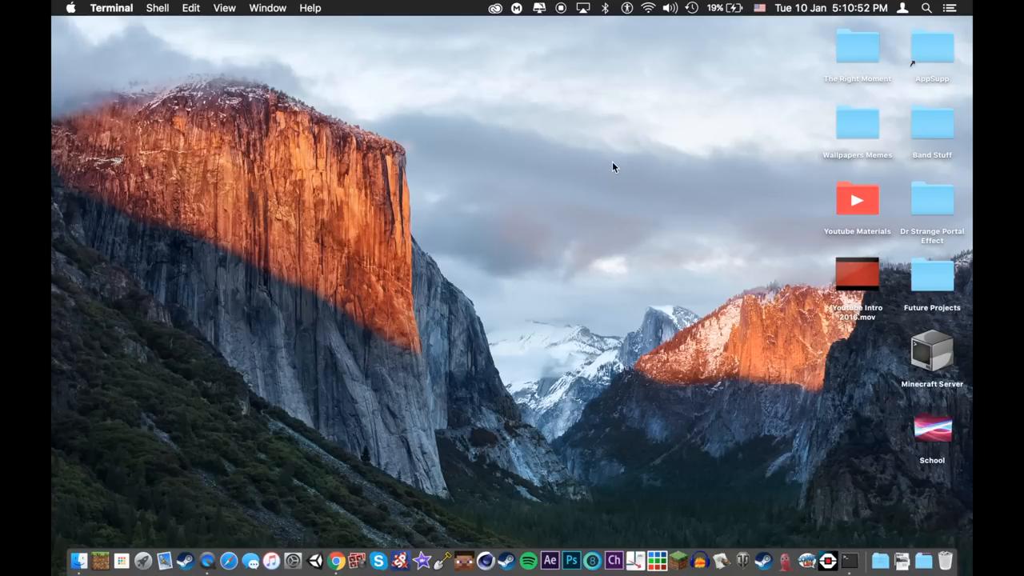
mouse_move(714, 147)
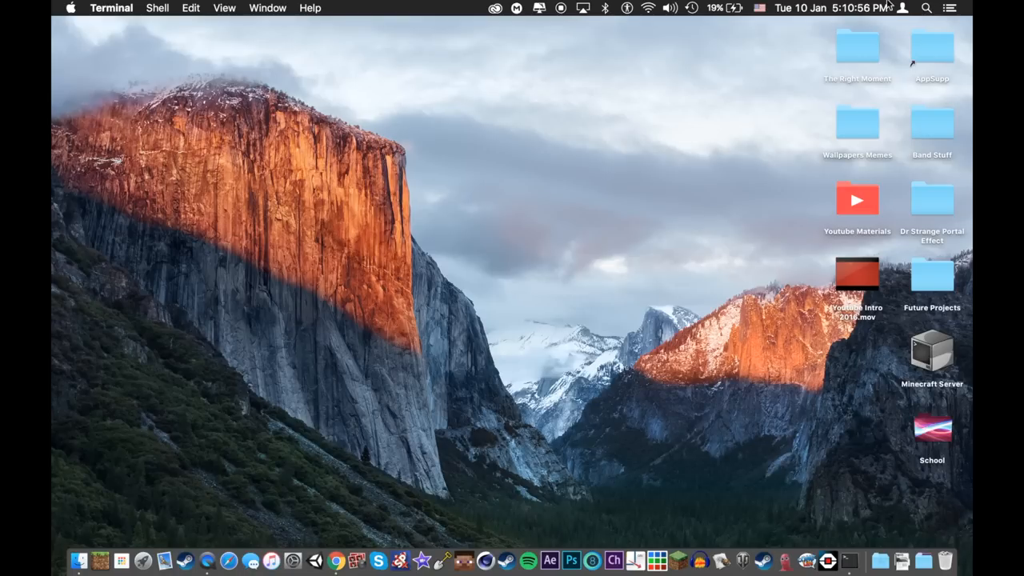
text(cal)
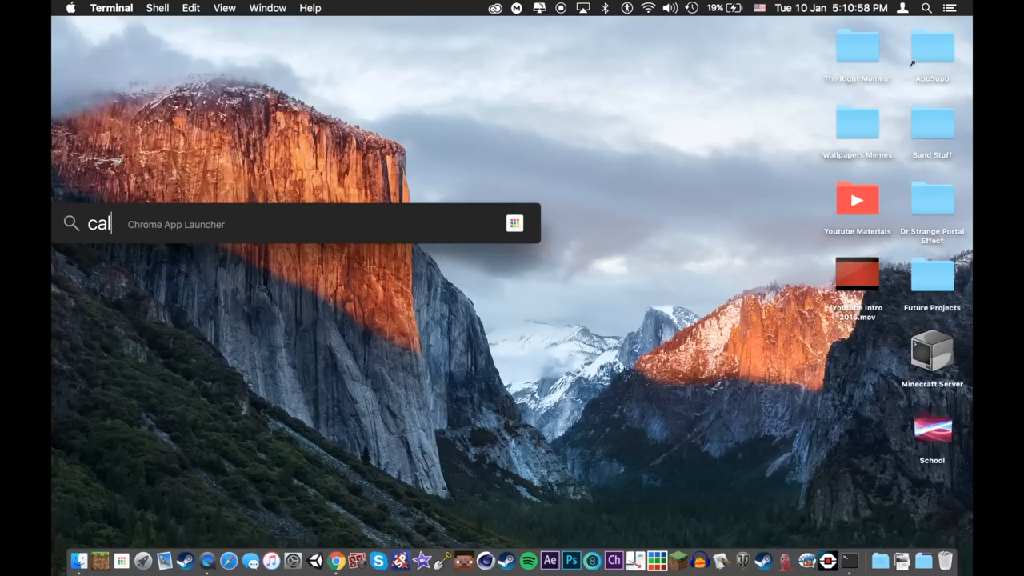
key(enter)
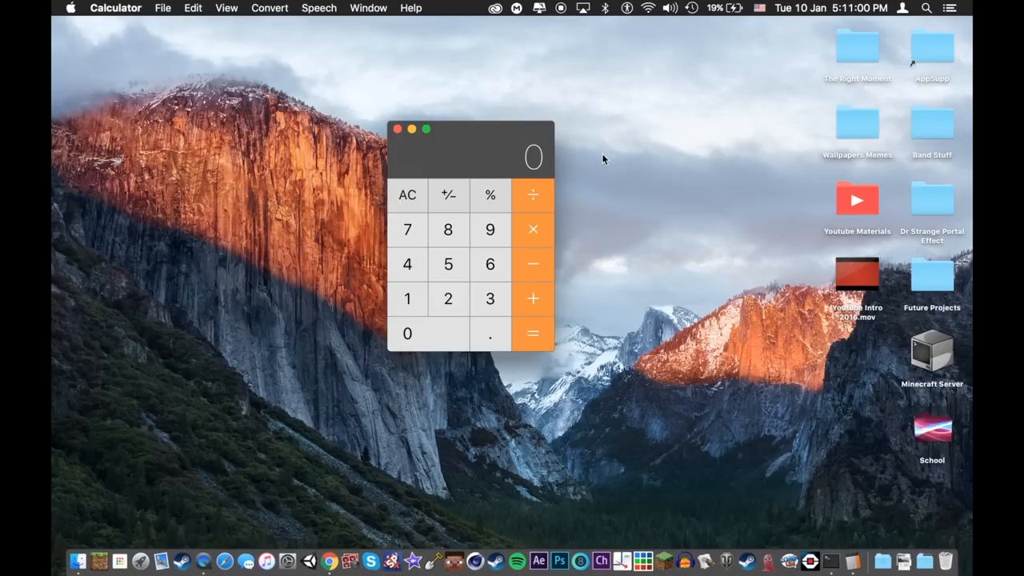
click(397, 129)
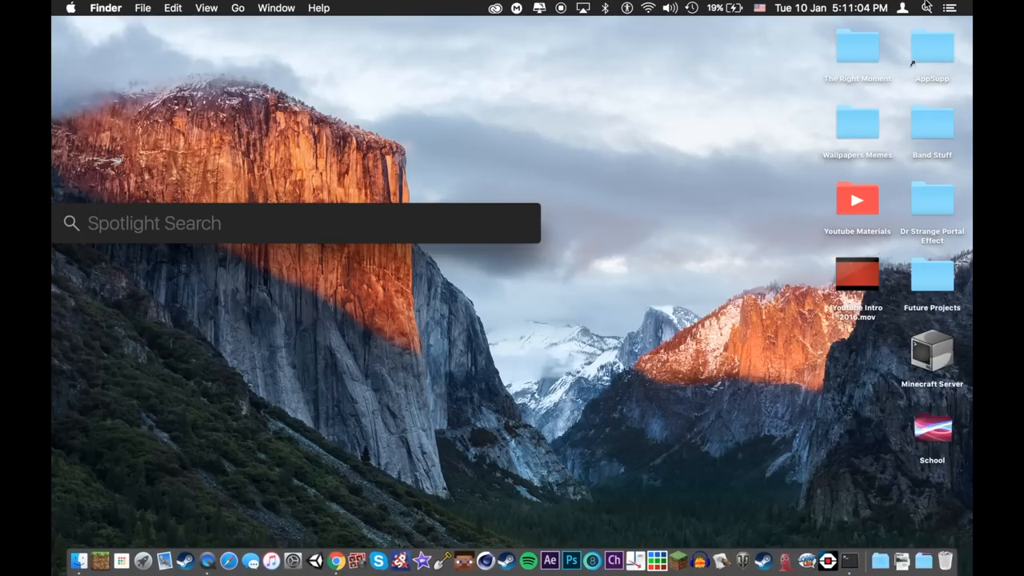
text(2*)
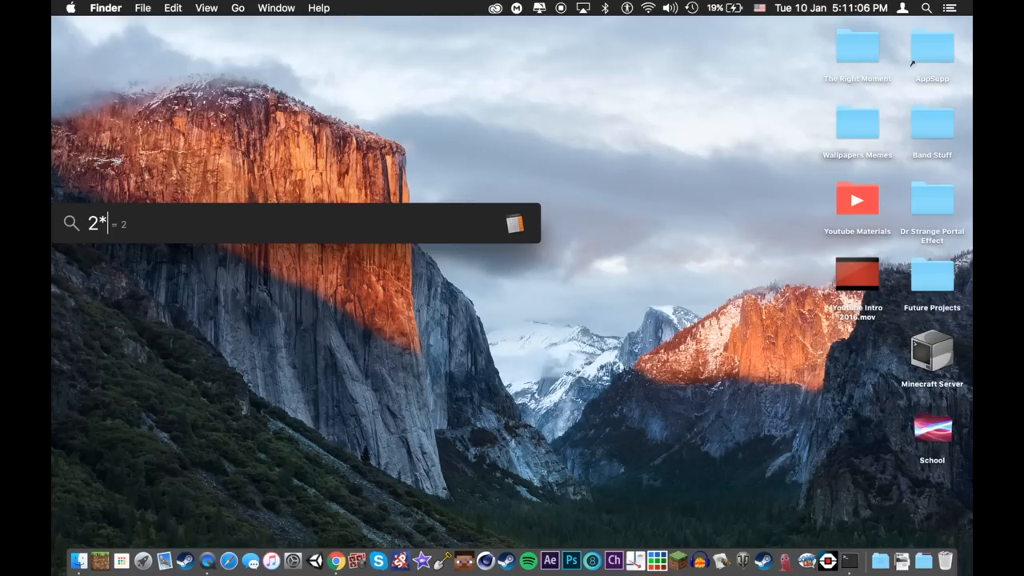
text(2)
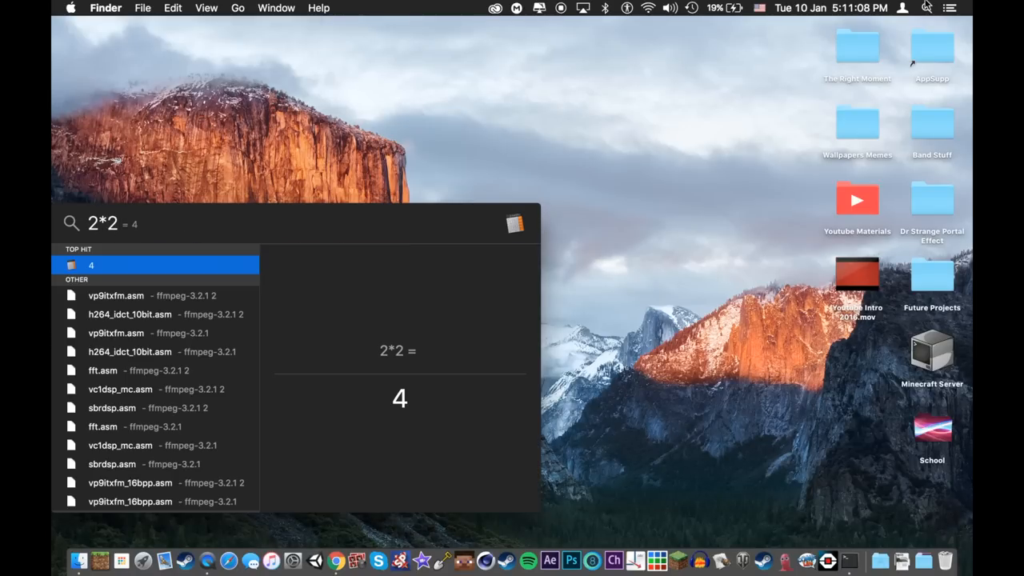
text(9483265)
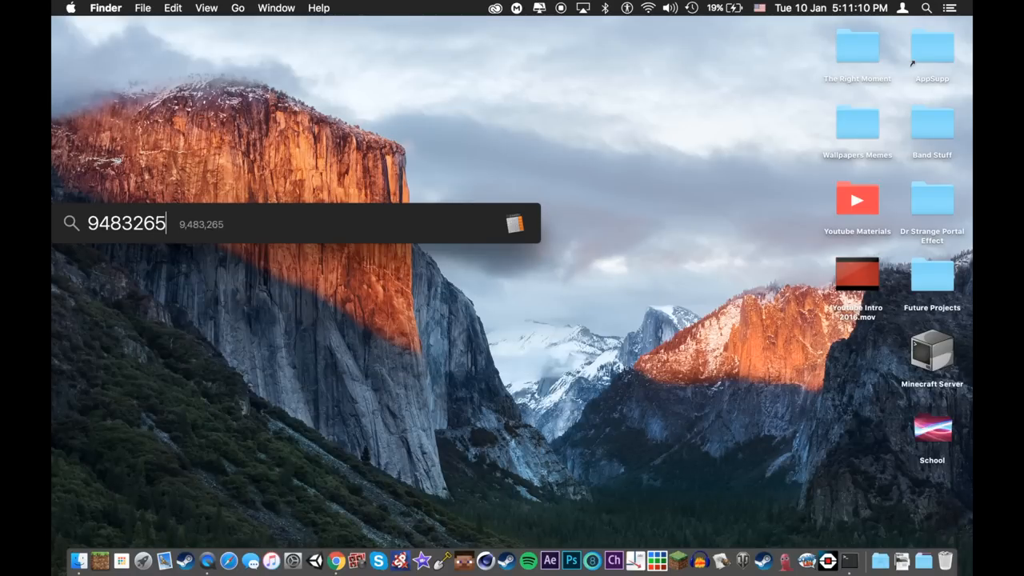
text(7835646384)
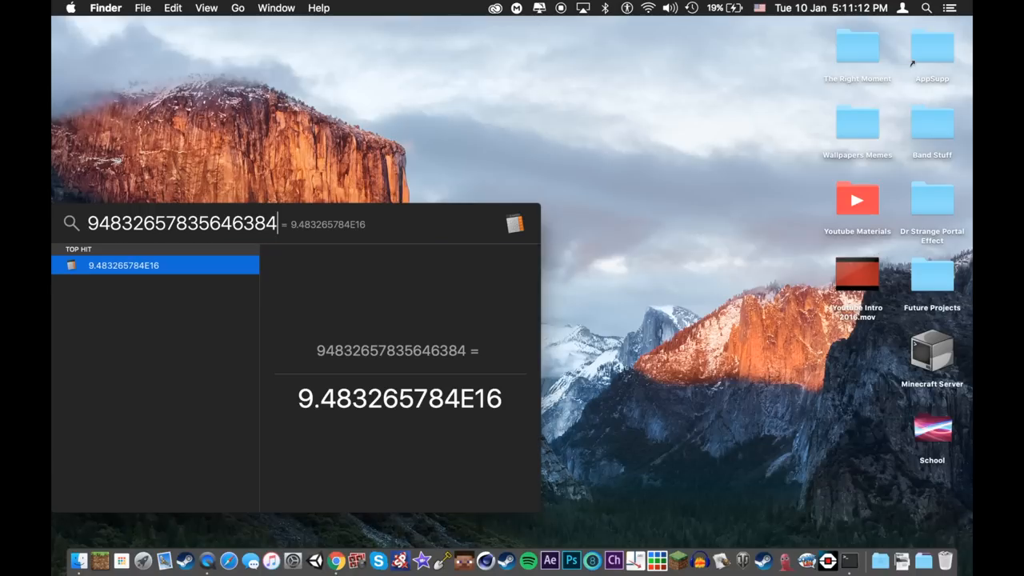
text(+345837687526485)
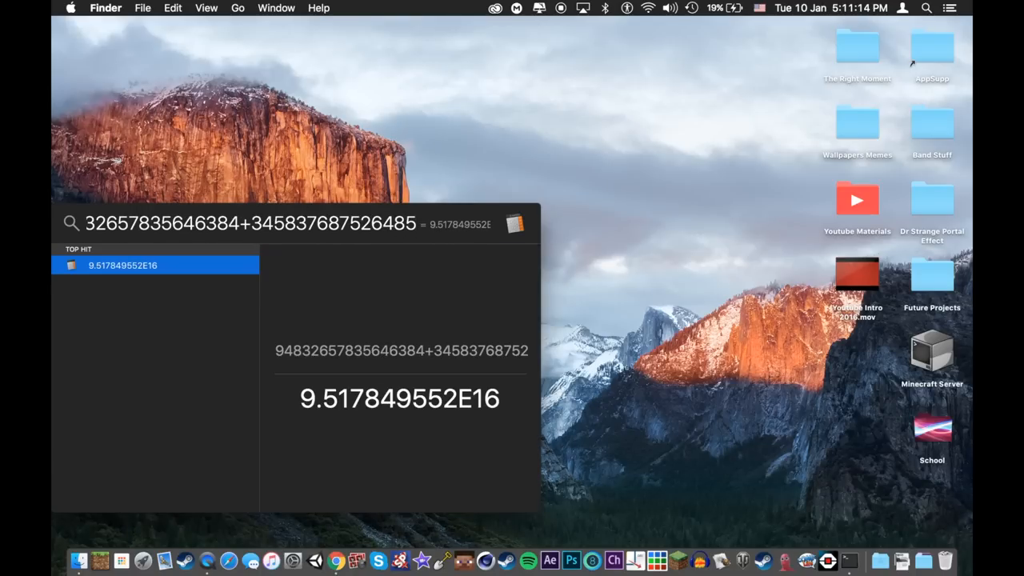
key(escape)
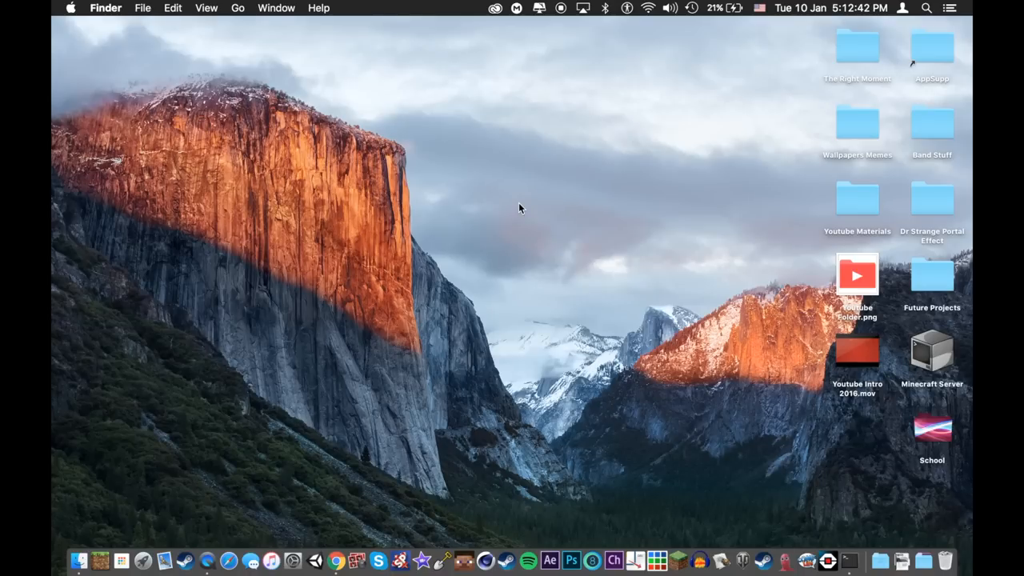
mouse_move(533, 211)
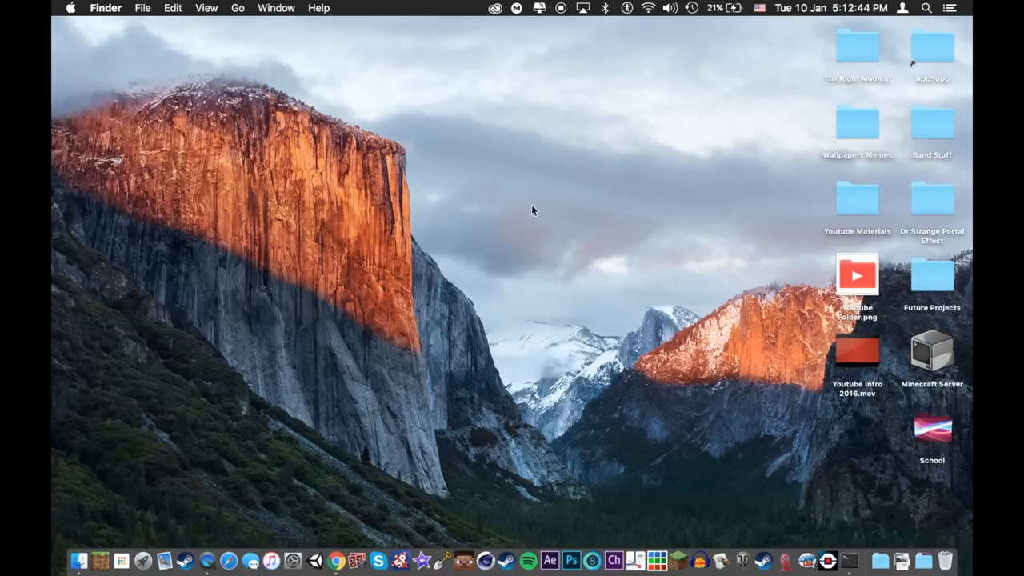
mouse_move(814, 256)
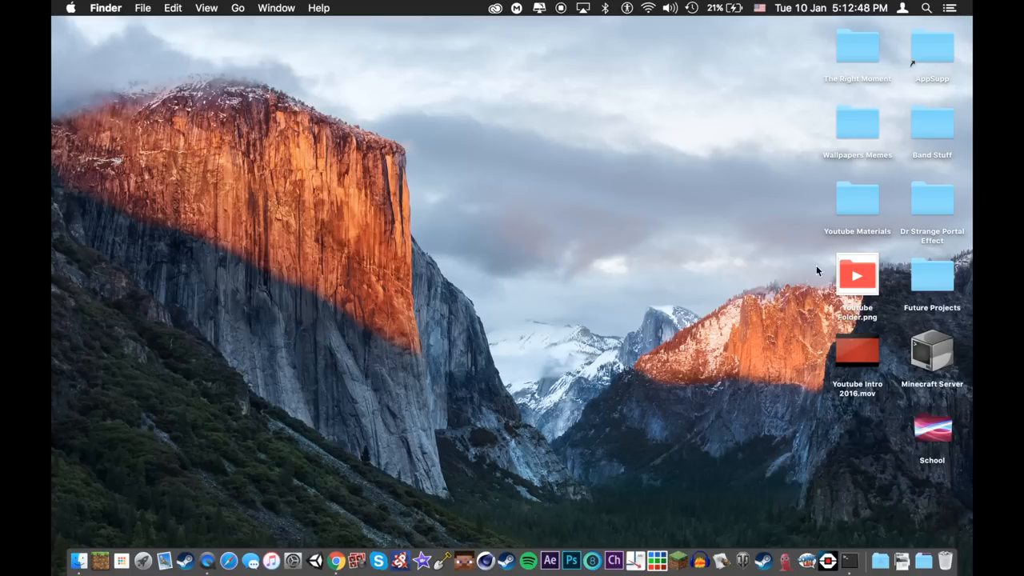
mouse_move(910, 238)
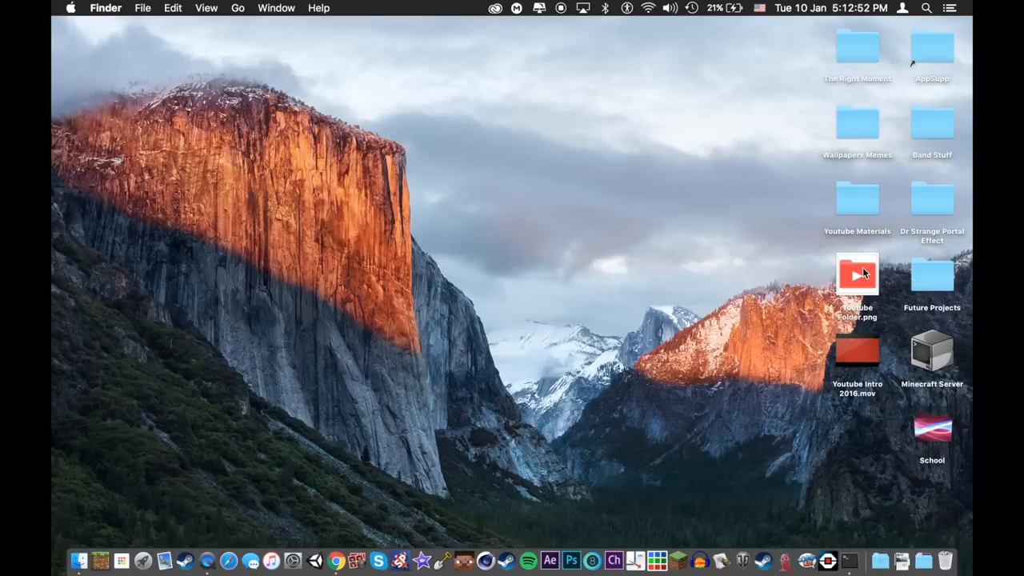
Open Youtube Folder.png in Preview, then close it.
double_click(857, 274)
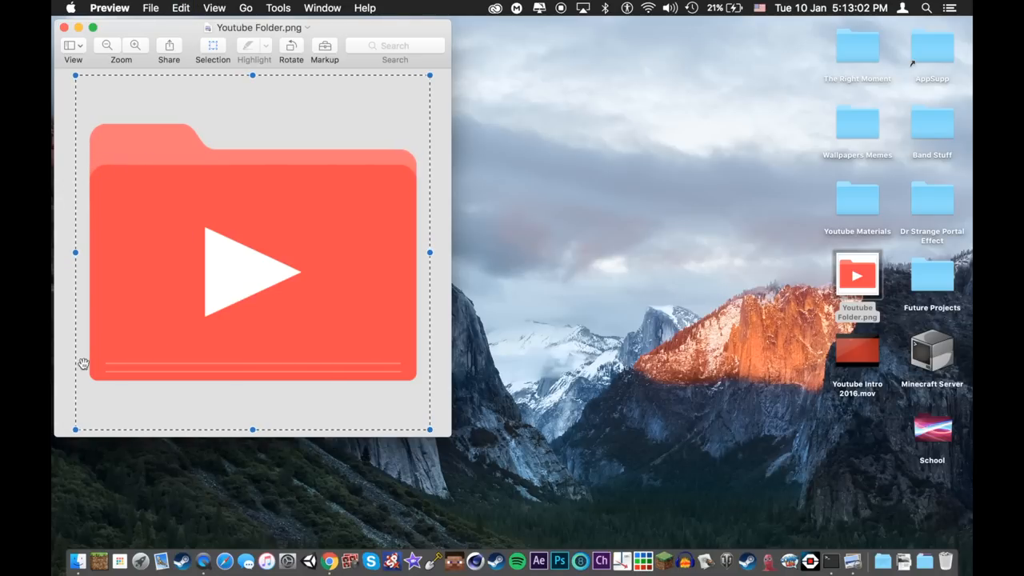
mouse_move(387, 280)
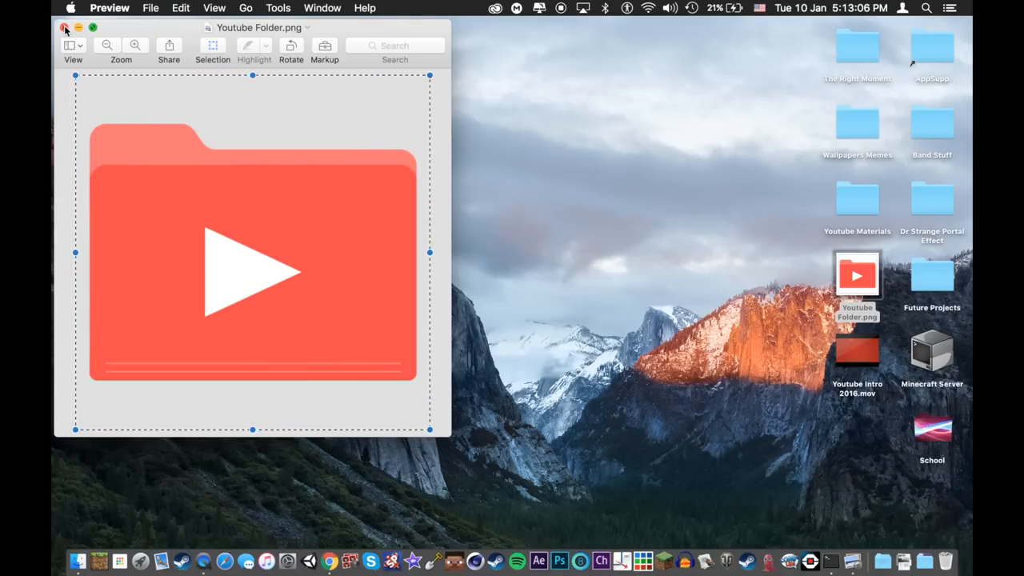
click(66, 27)
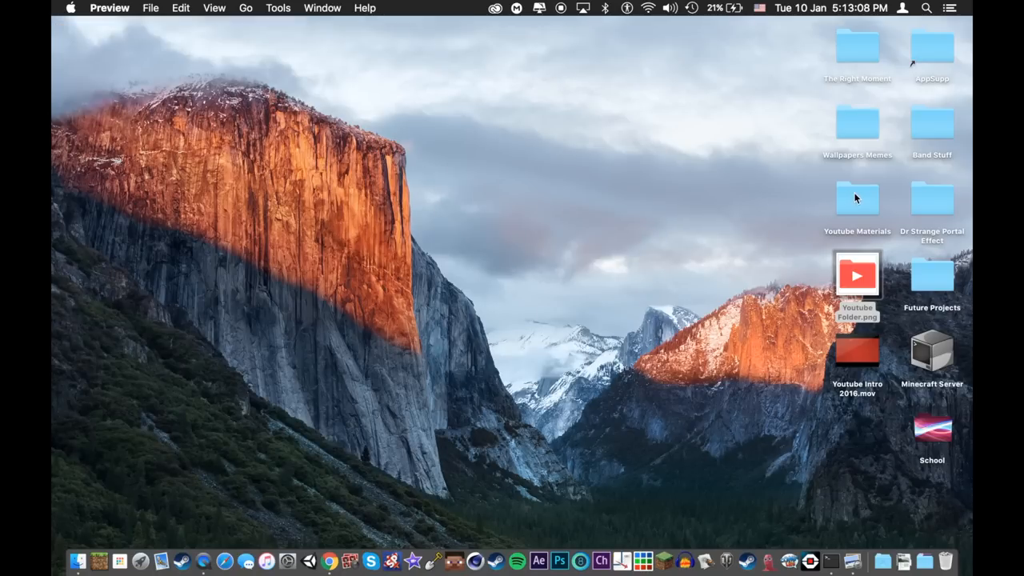
Open the Youtube Materials folder's Get Info window, close it, then reopen it.
click(857, 197)
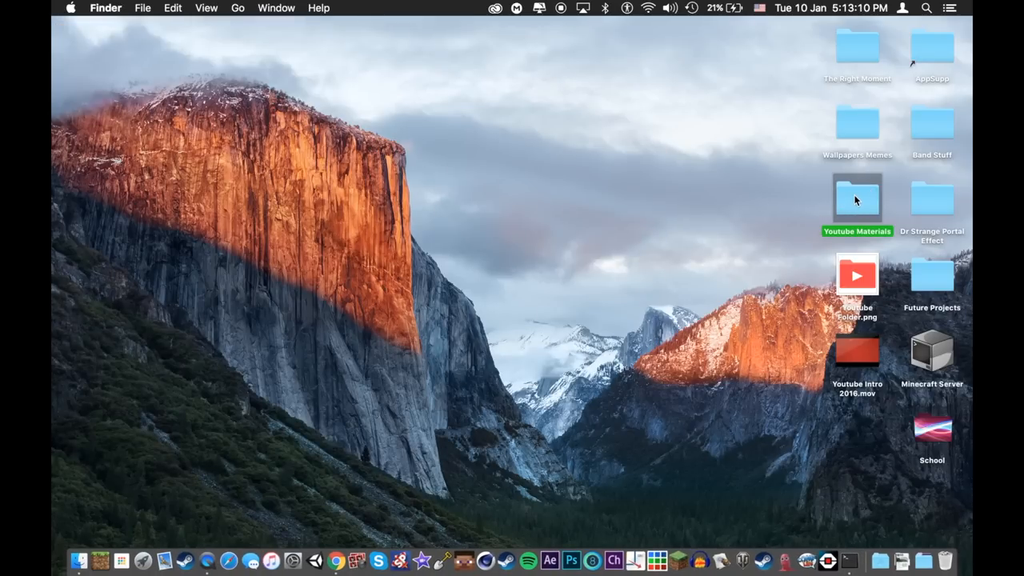
right_click(857, 198)
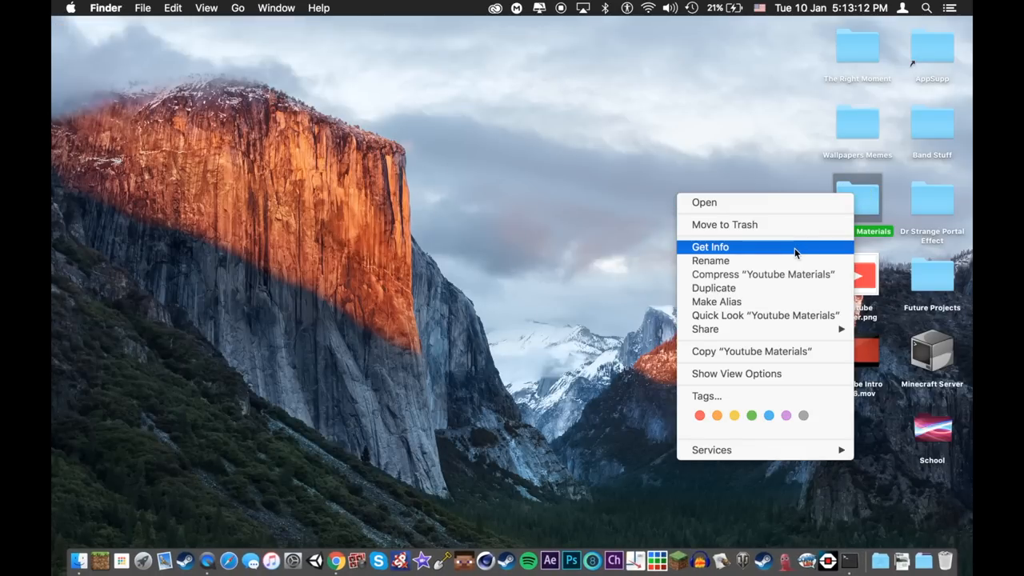
click(709, 246)
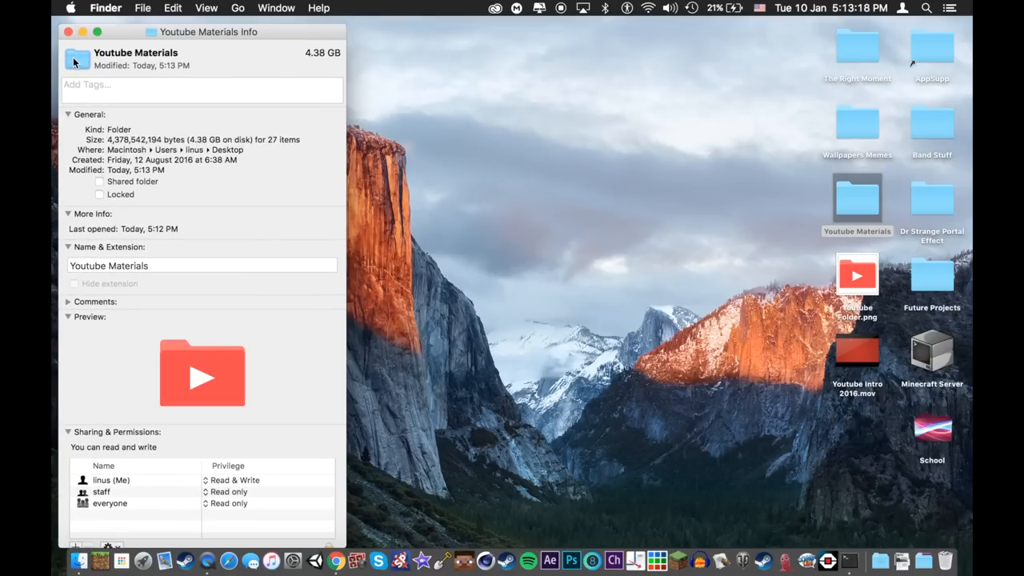
click(69, 32)
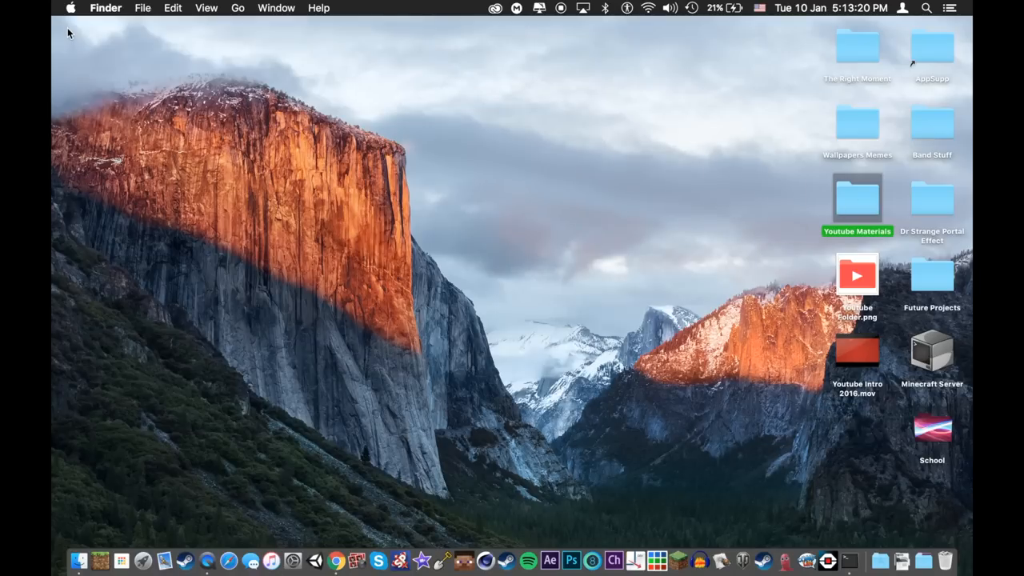
click(808, 248)
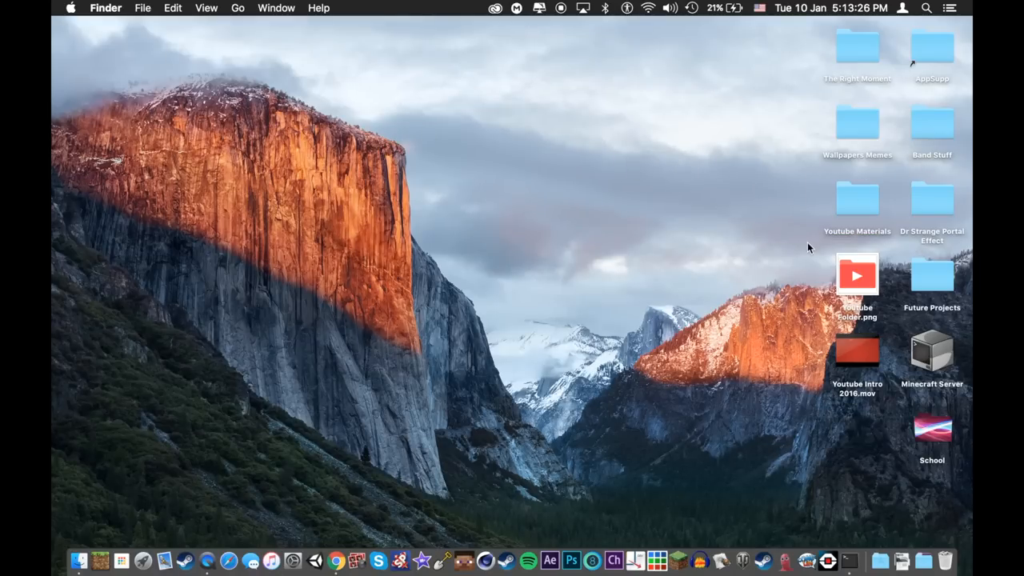
mouse_move(892, 194)
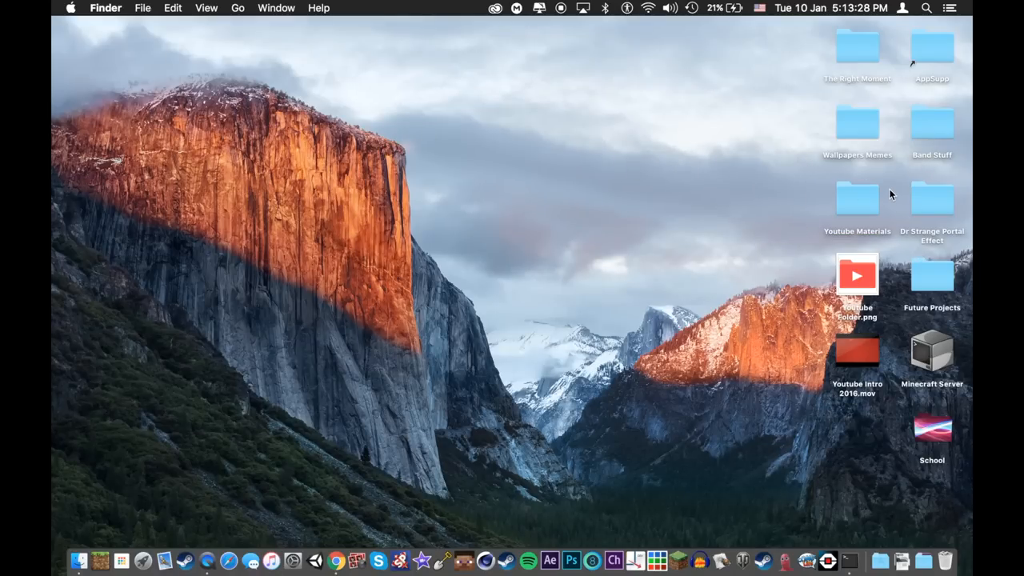
mouse_move(797, 169)
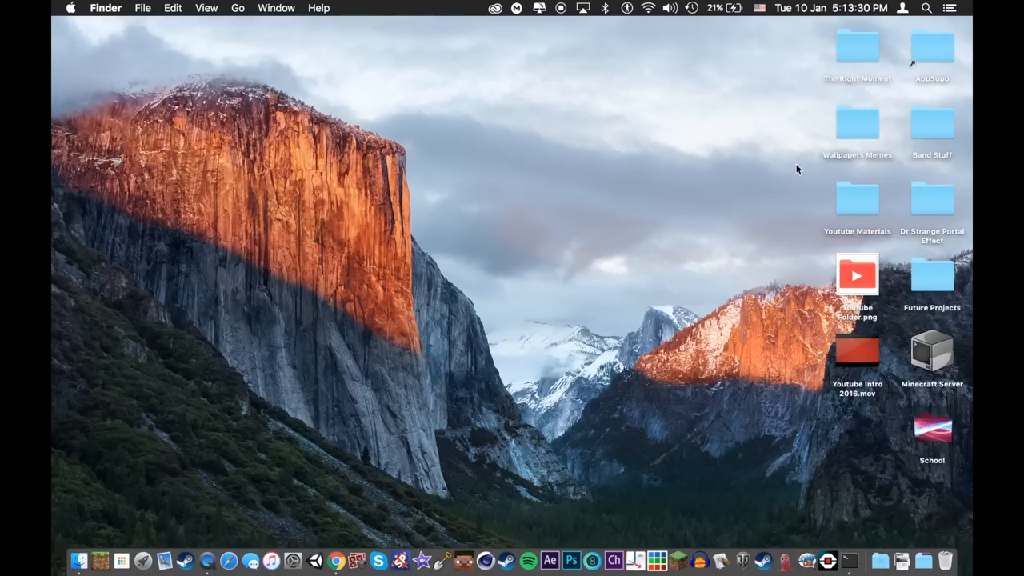
mouse_move(861, 203)
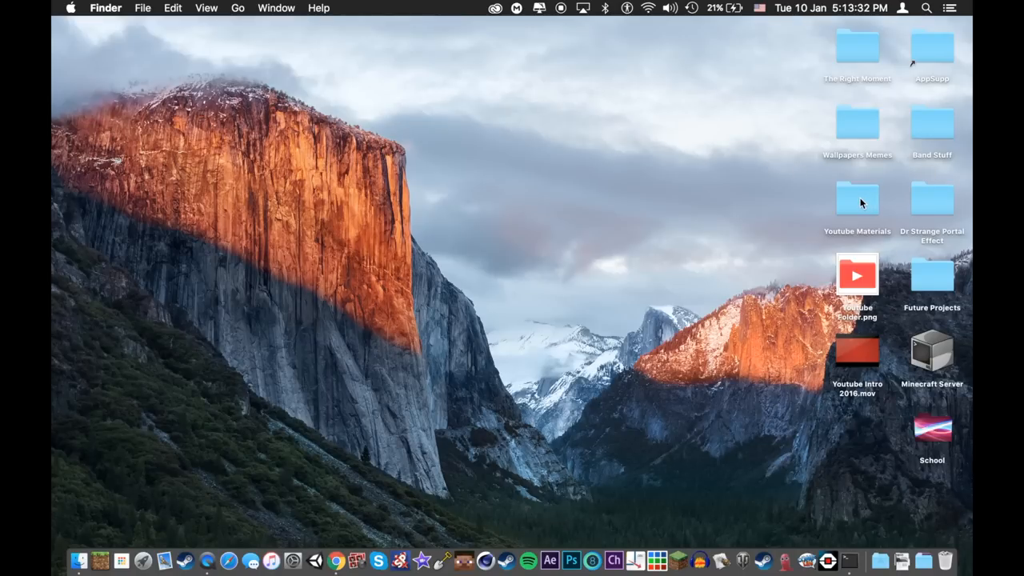
right_click(857, 197)
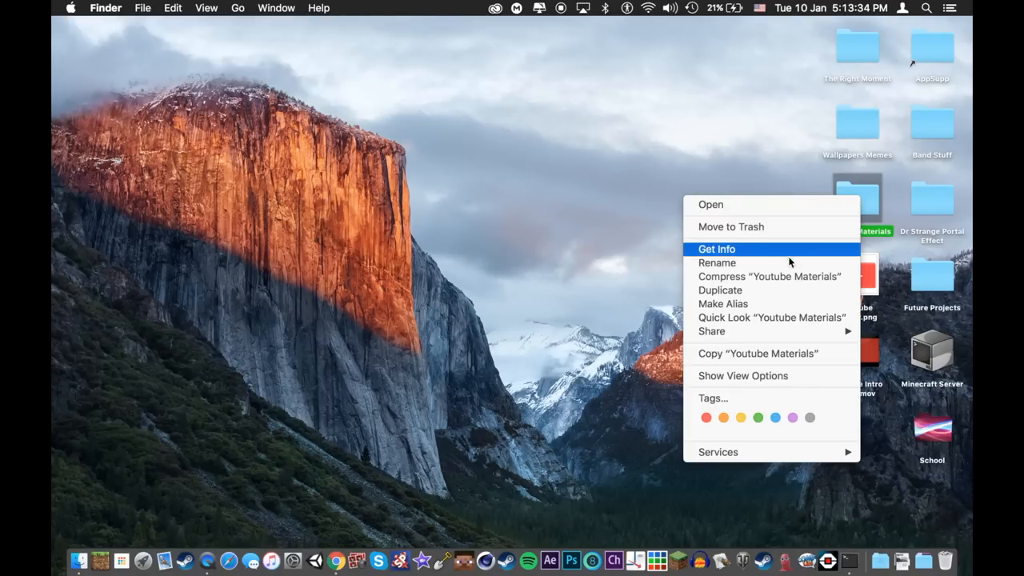
click(720, 290)
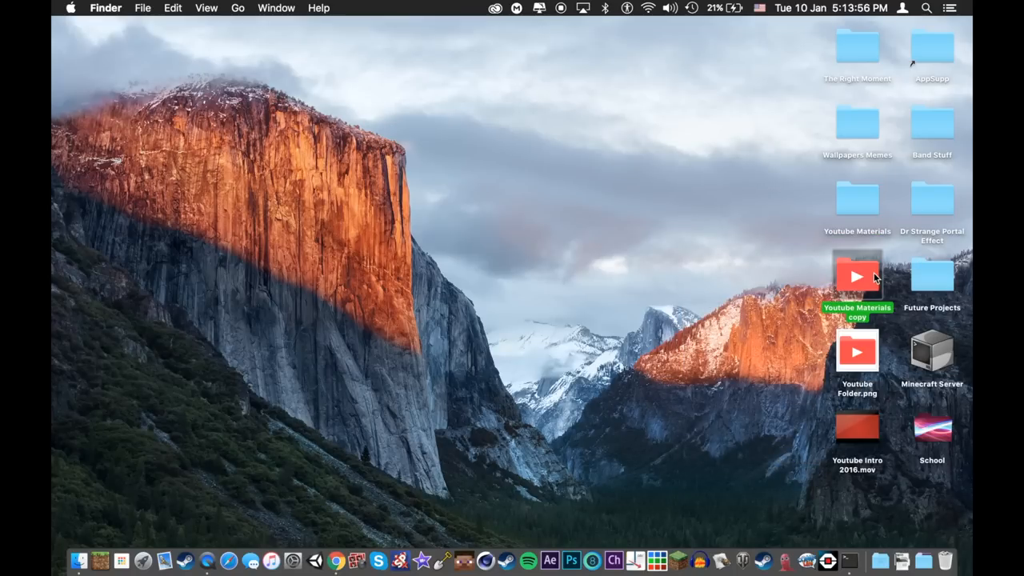
mouse_move(856, 272)
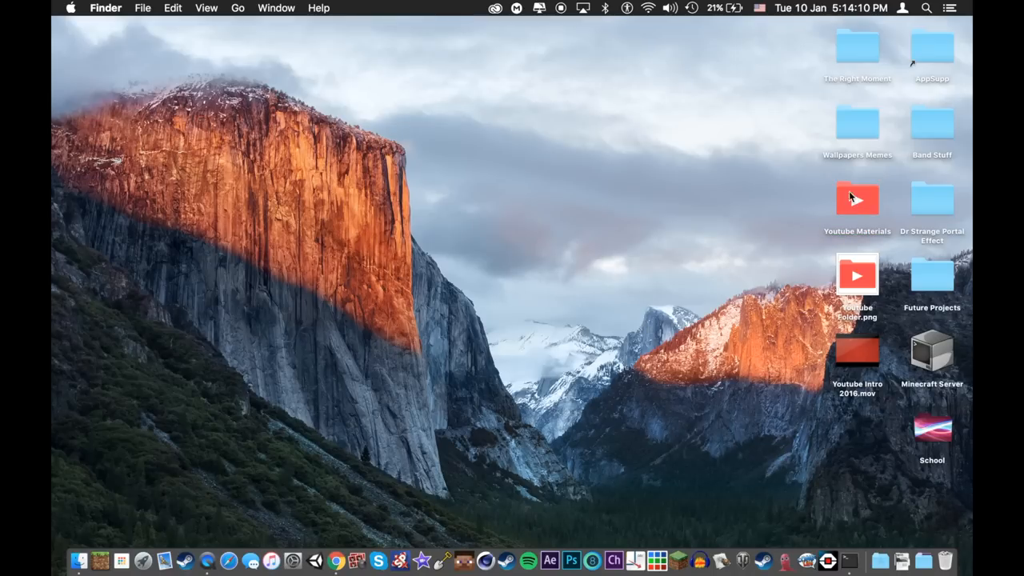
Select Youtube Folder.png for removal, then view Applications in a new Finder window and close it.
click(857, 199)
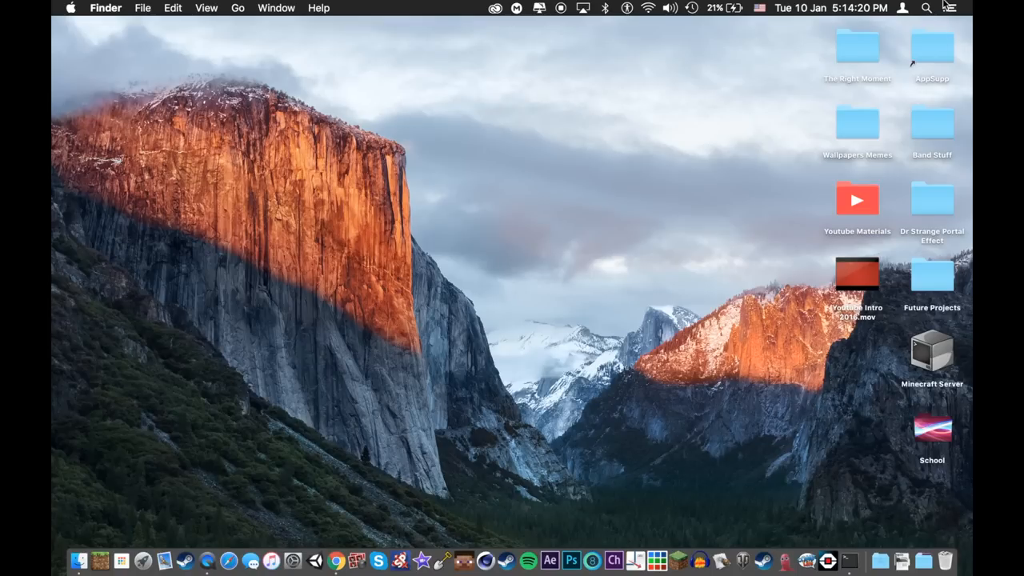
mouse_move(832, 445)
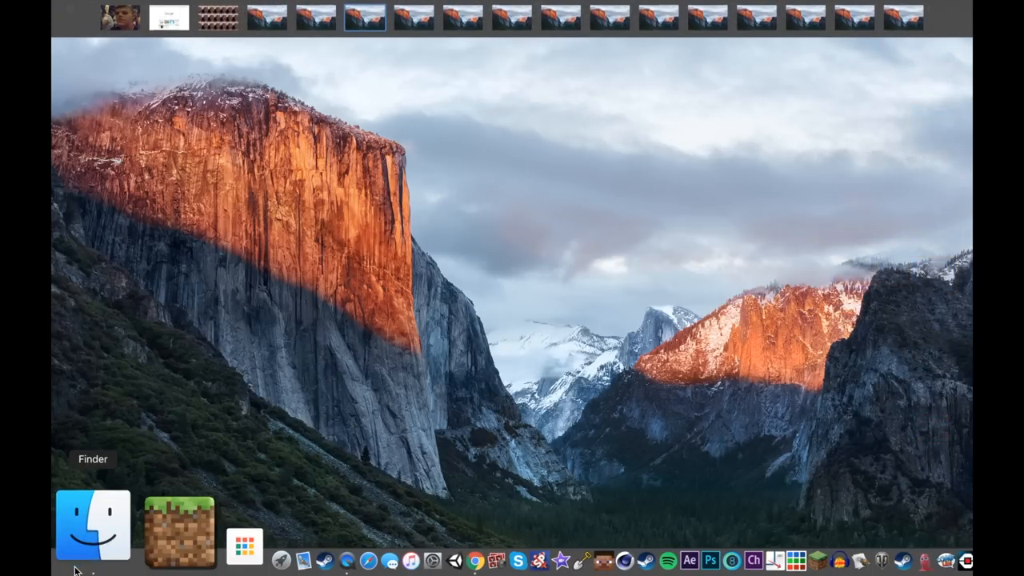
click(92, 524)
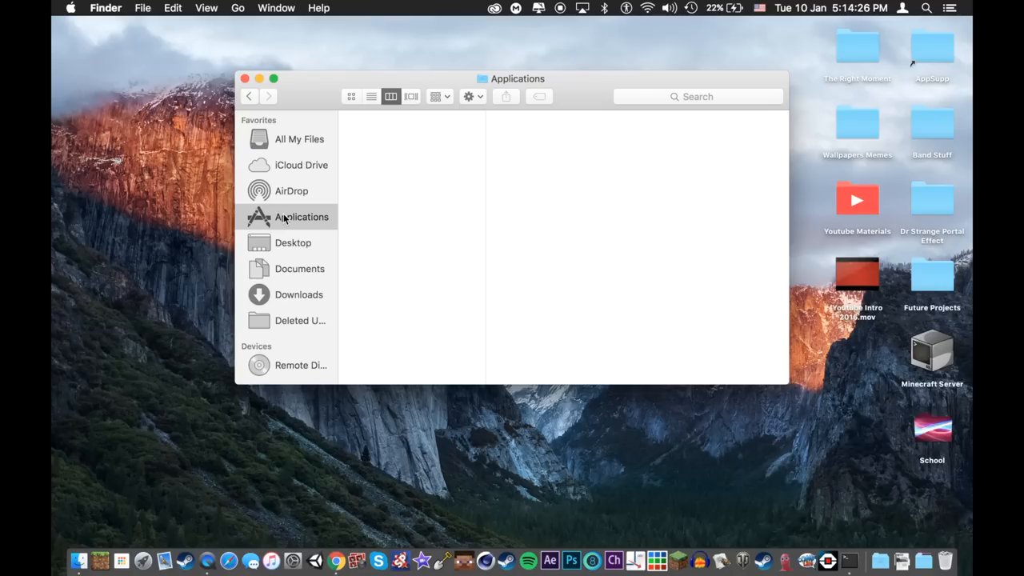
click(300, 216)
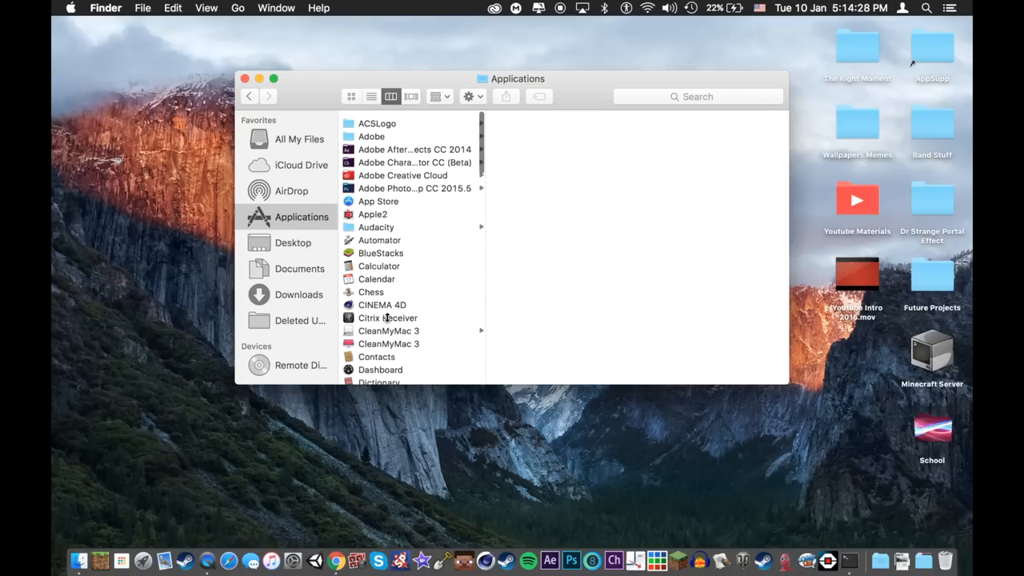
click(245, 78)
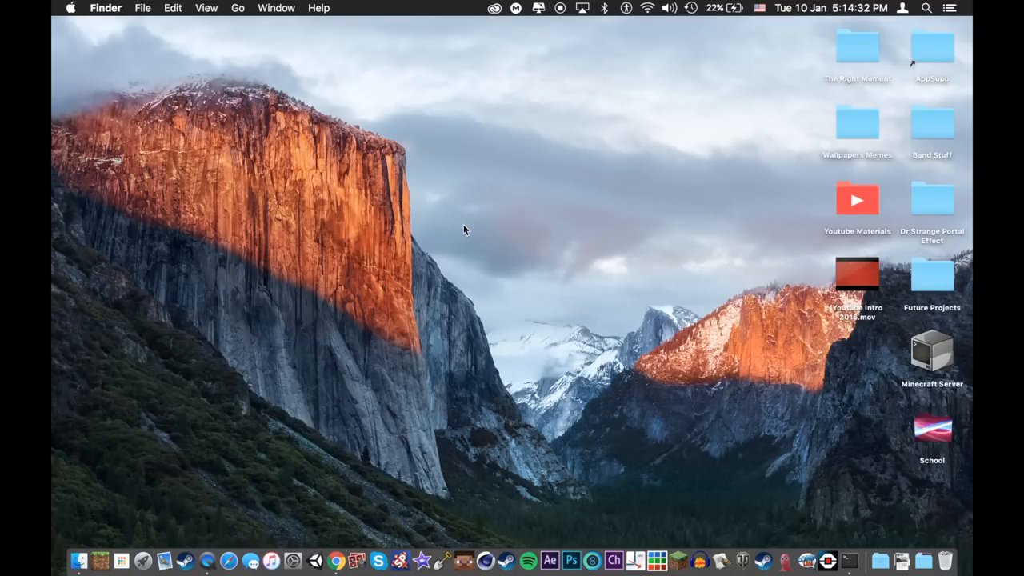
mouse_move(500, 314)
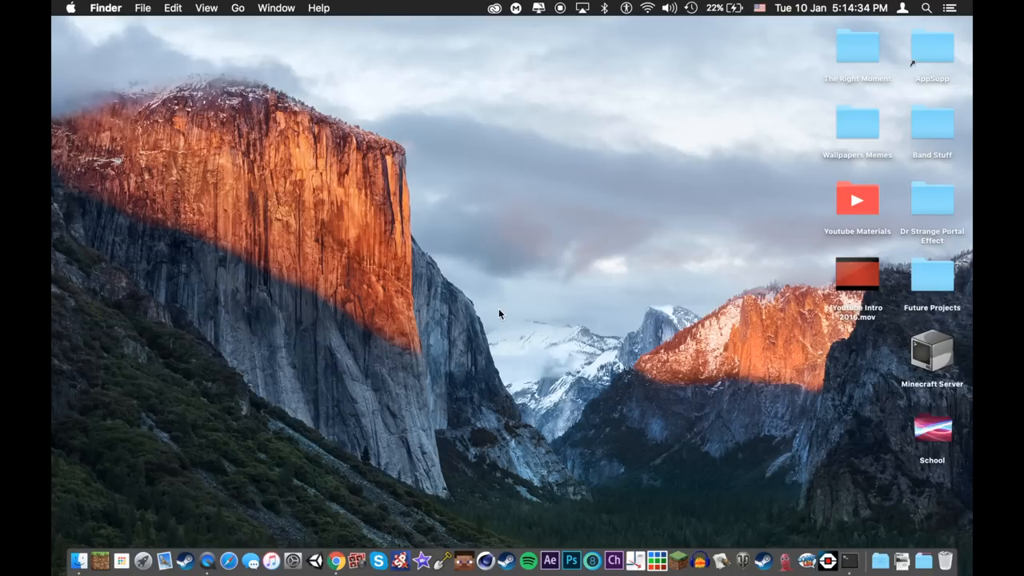
mouse_move(446, 213)
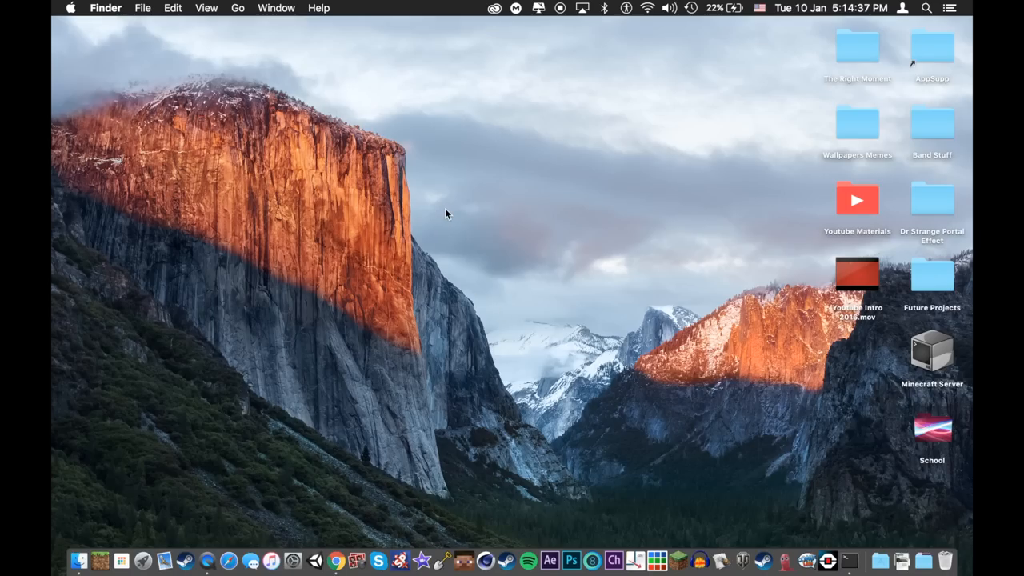
Switch to Google Chrome from the Dock.
click(336, 560)
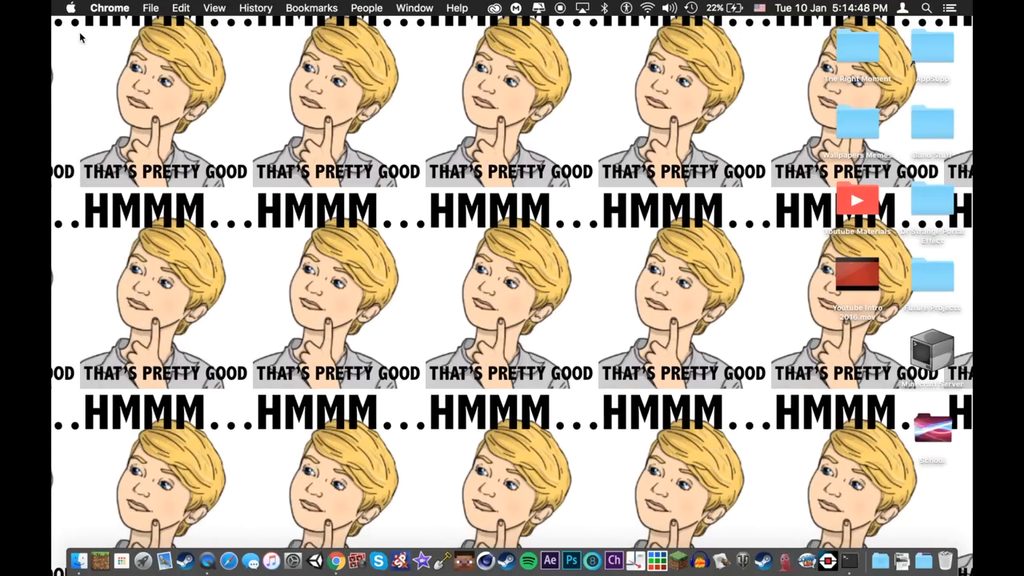
Minimise the Chrome window to the Dock, restore it, then select another Dock item.
click(345, 524)
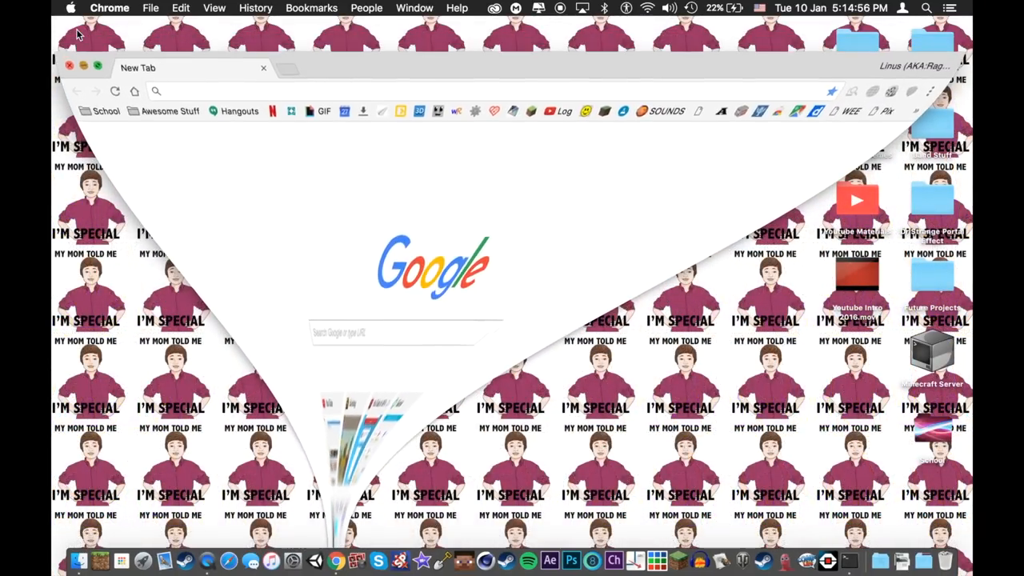
click(83, 65)
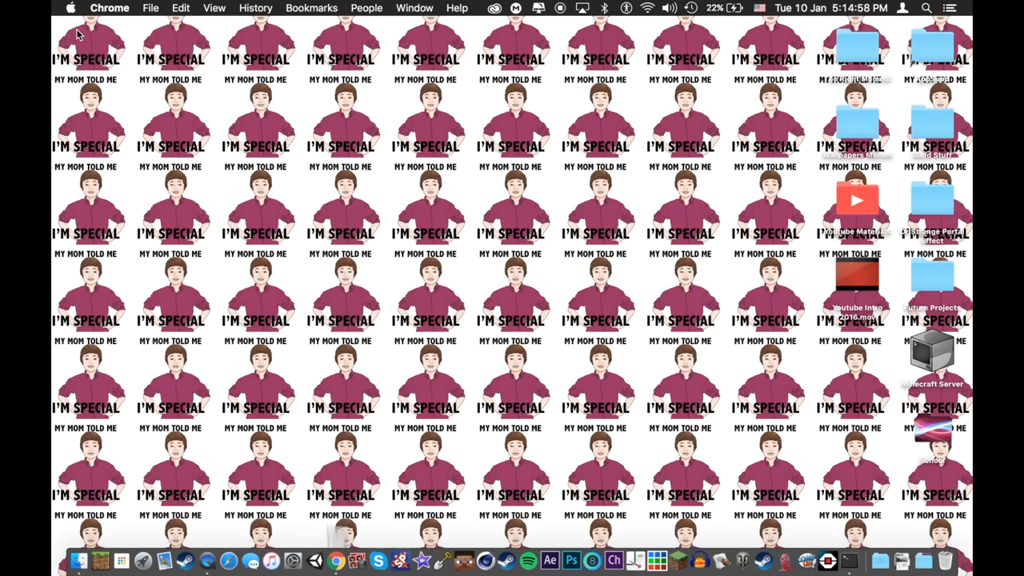
click(329, 526)
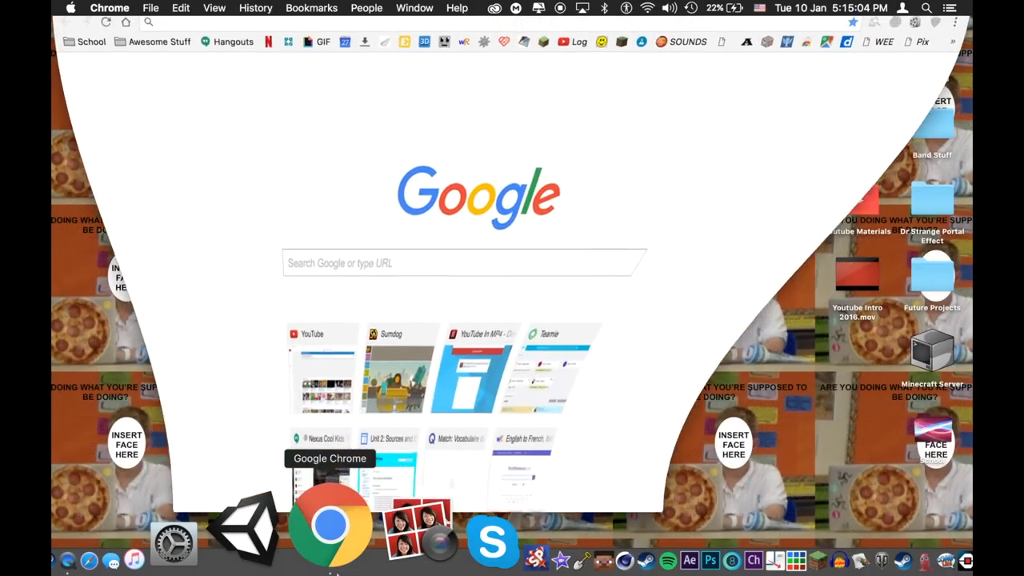
click(331, 525)
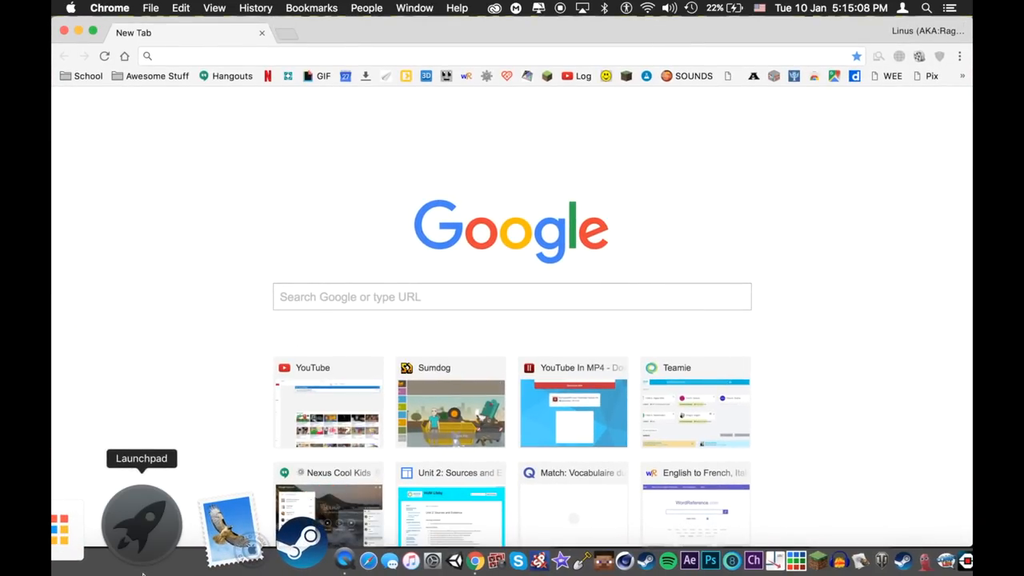
click(142, 524)
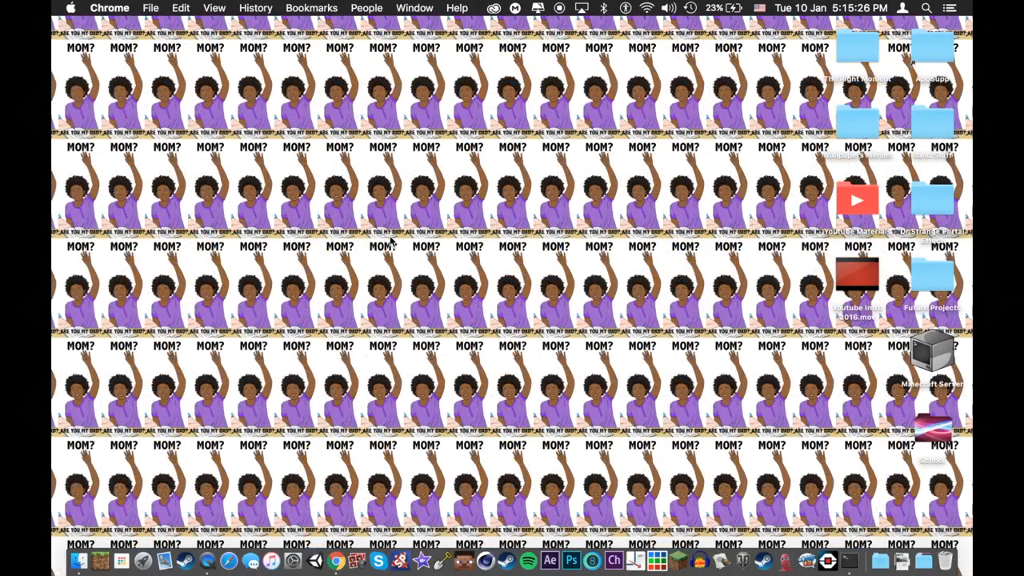
mouse_move(648, 242)
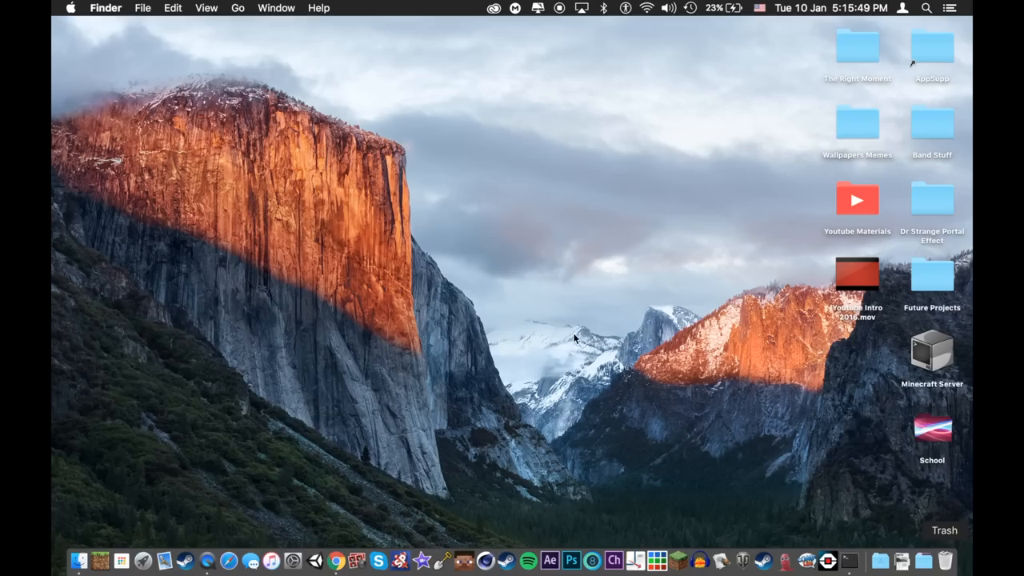
mouse_move(482, 252)
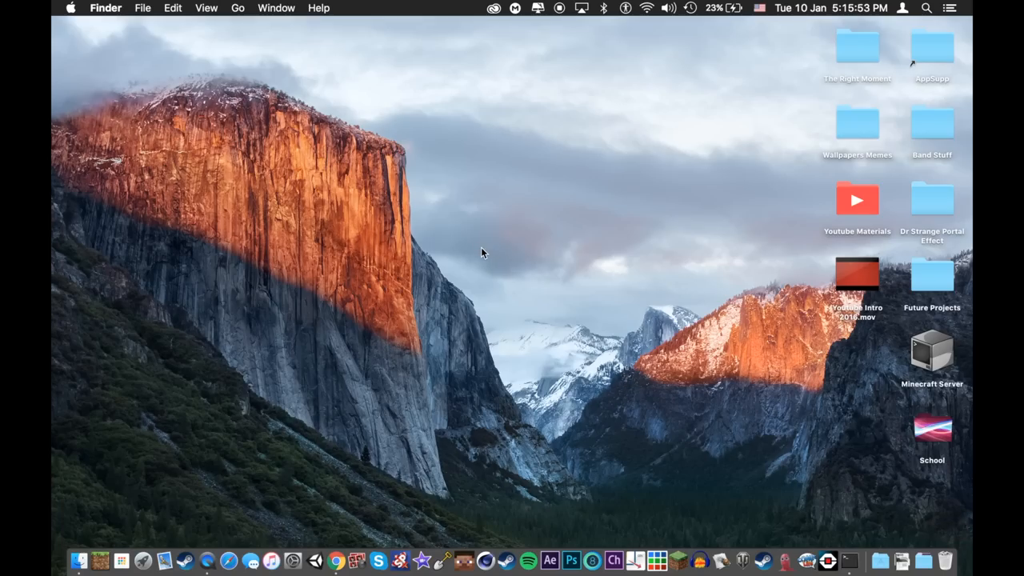
Open System Preferences from the Apple menu and go to Accessibility.
click(71, 8)
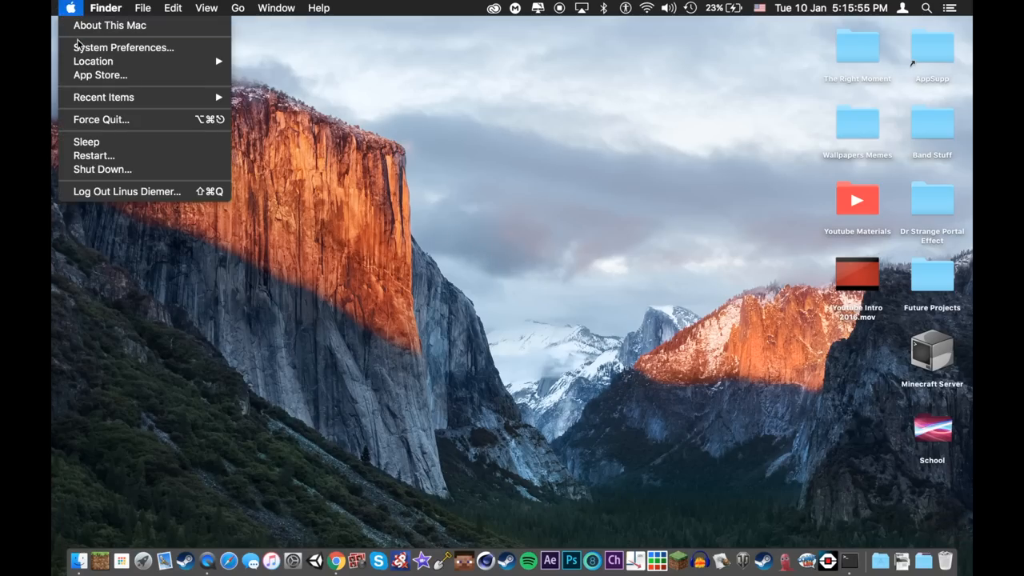
click(123, 47)
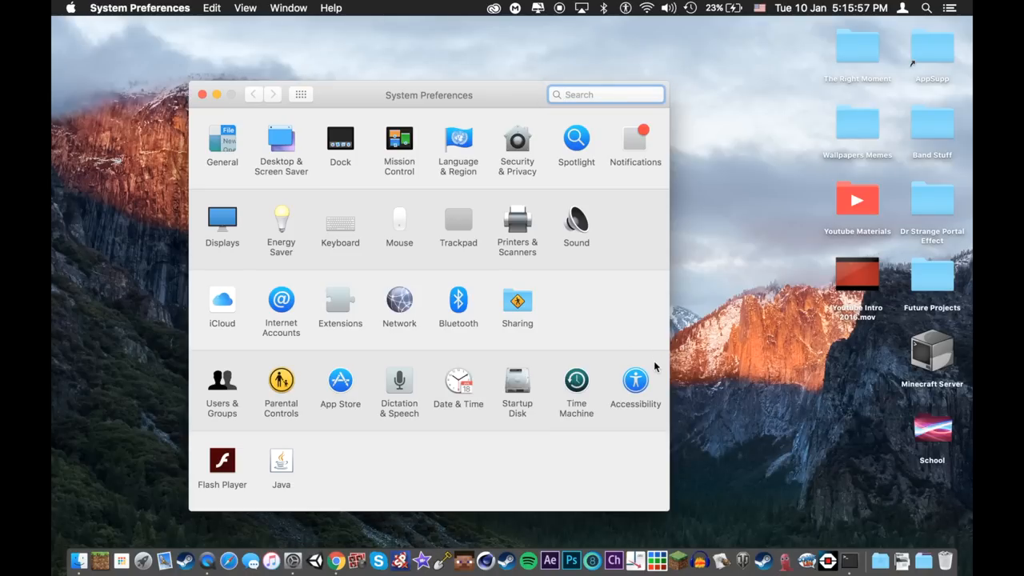
click(636, 380)
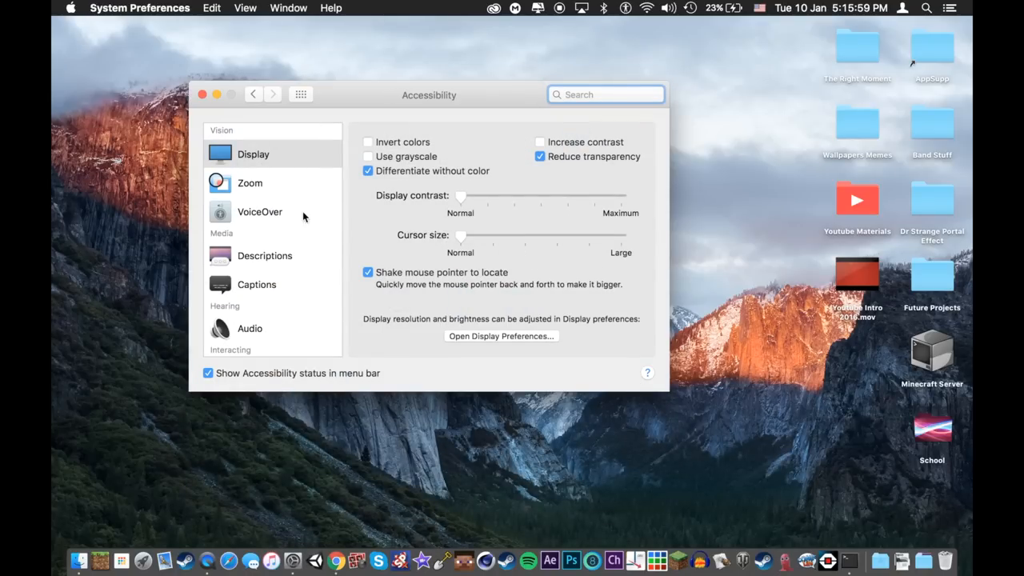
Show Zoom settings, keeping Command as scroll-zoom modifier and Smooth images off.
click(250, 182)
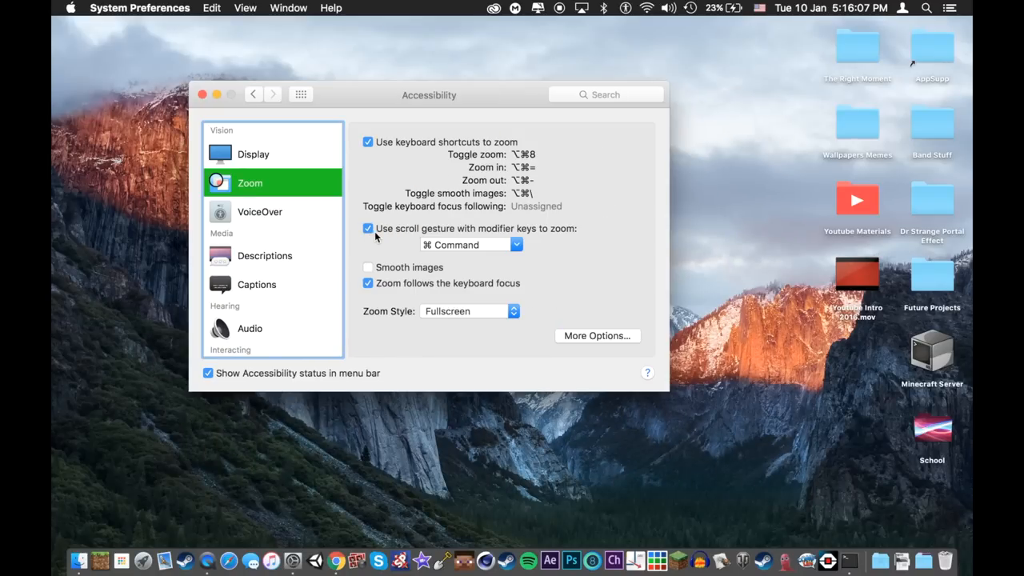
click(470, 245)
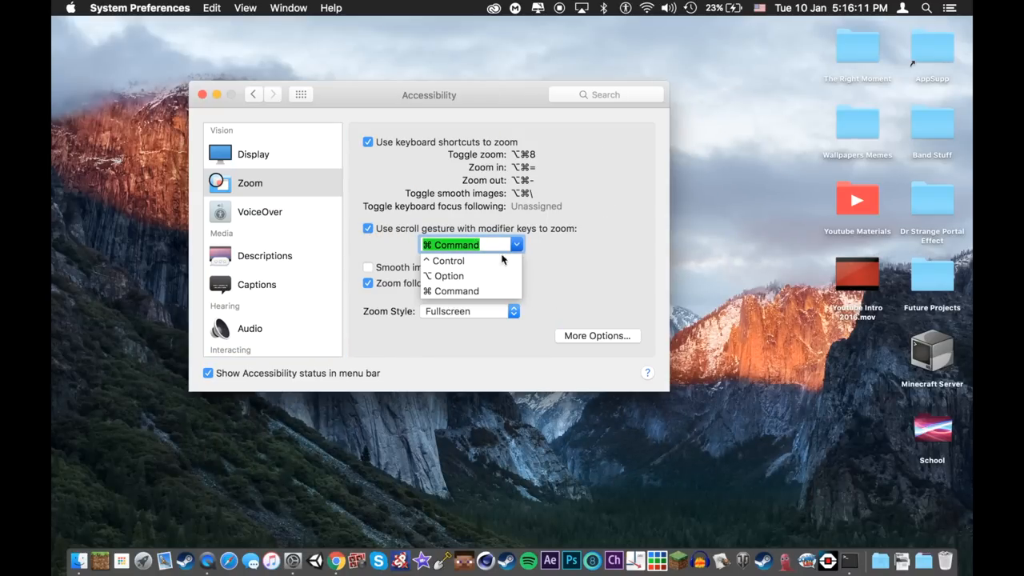
click(455, 290)
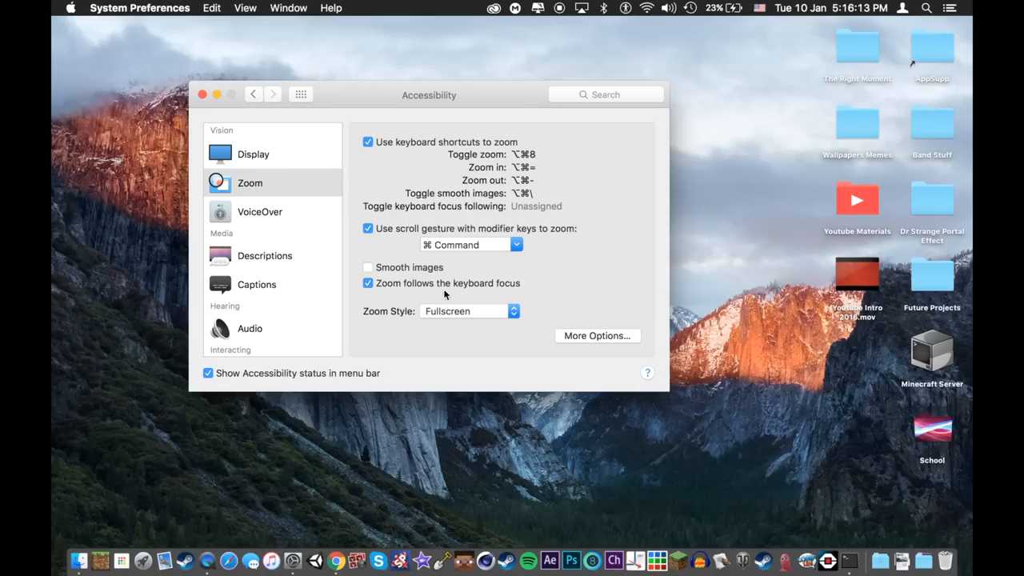
click(367, 267)
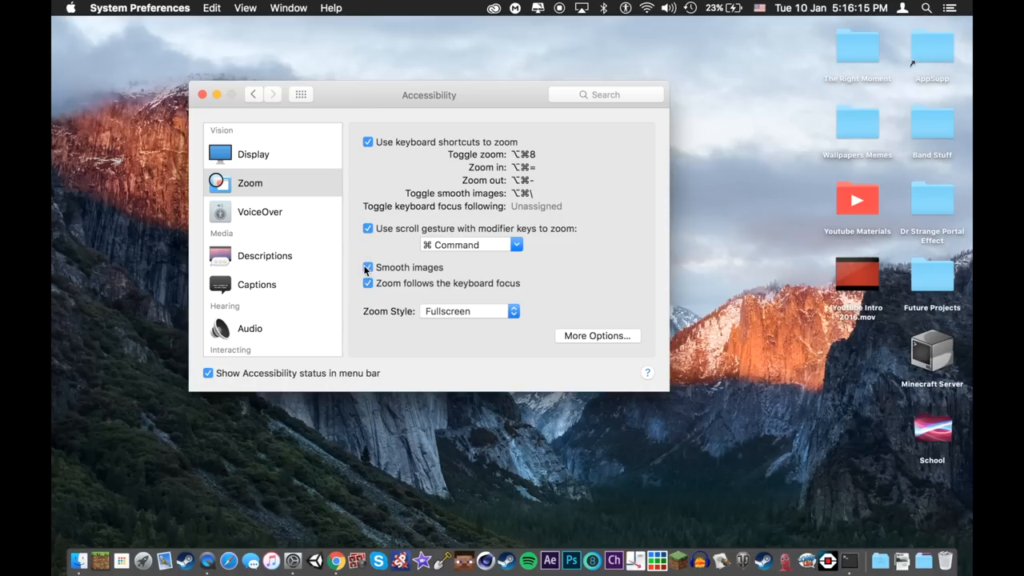
click(367, 267)
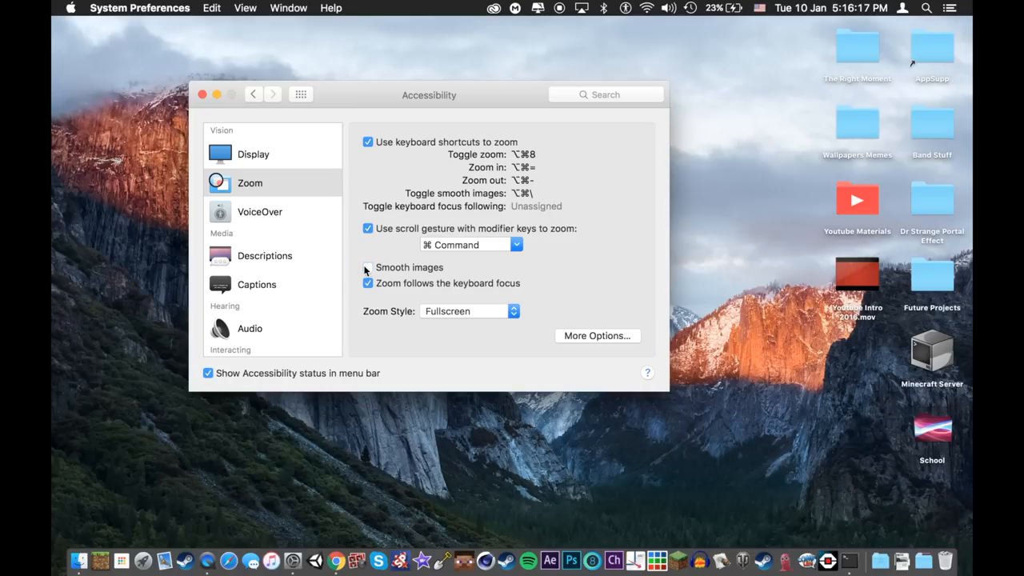
click(367, 267)
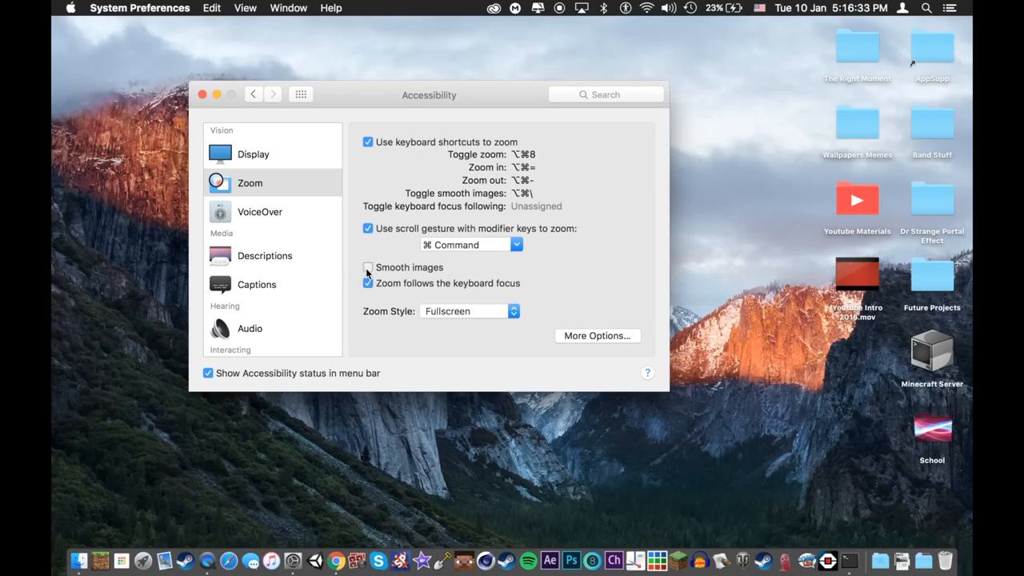
click(367, 267)
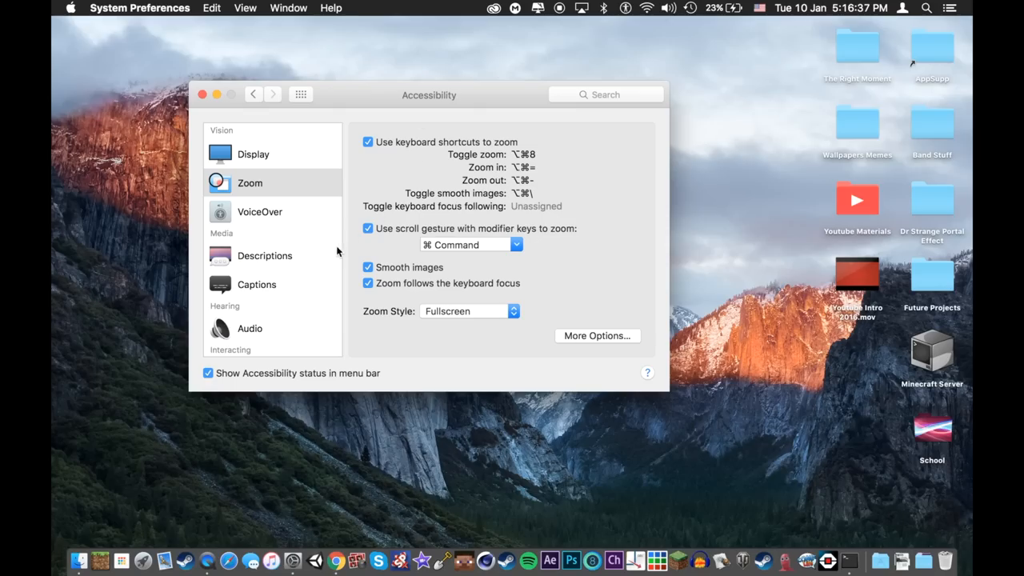
click(367, 268)
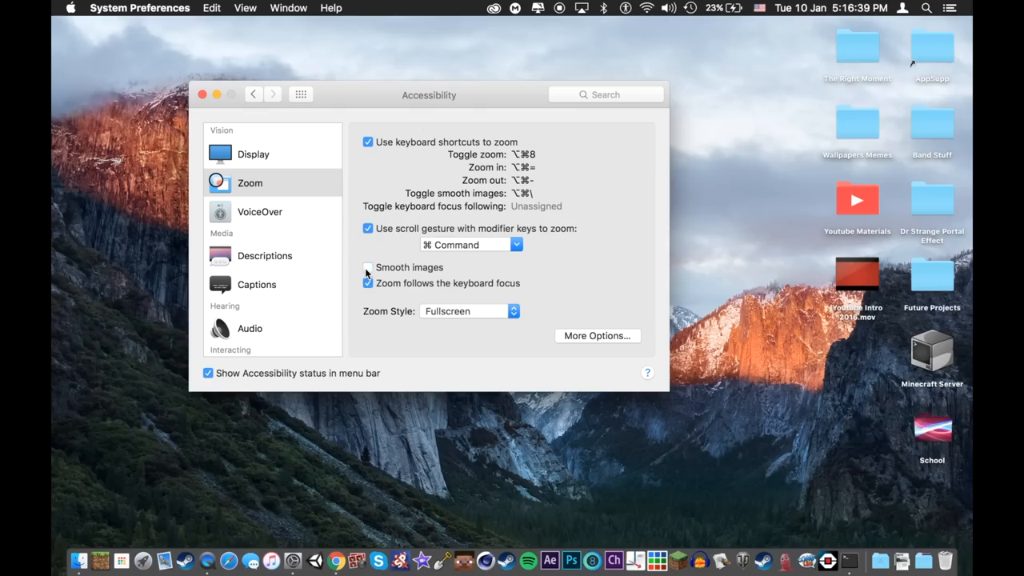
click(367, 267)
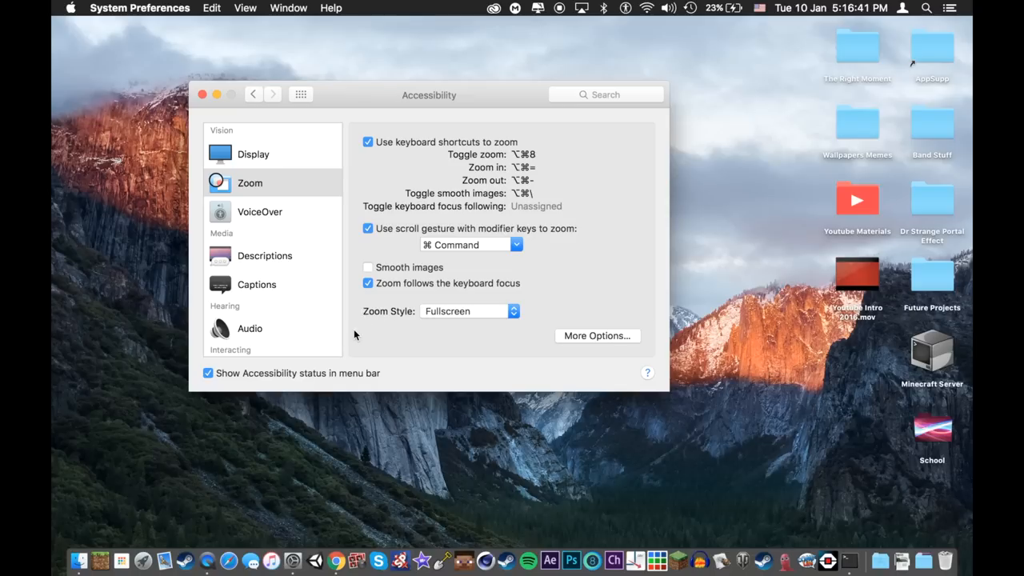
click(468, 311)
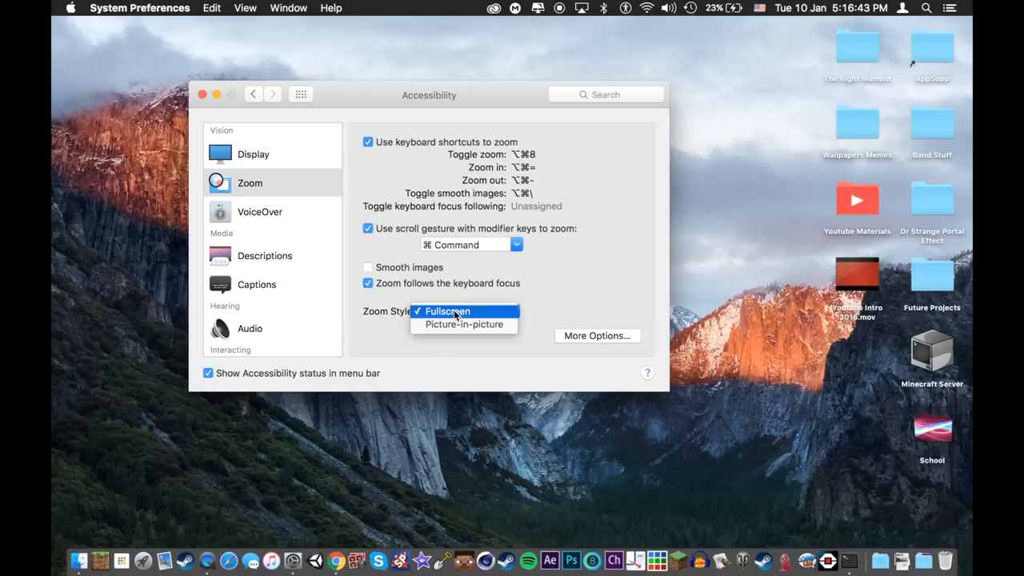
click(447, 311)
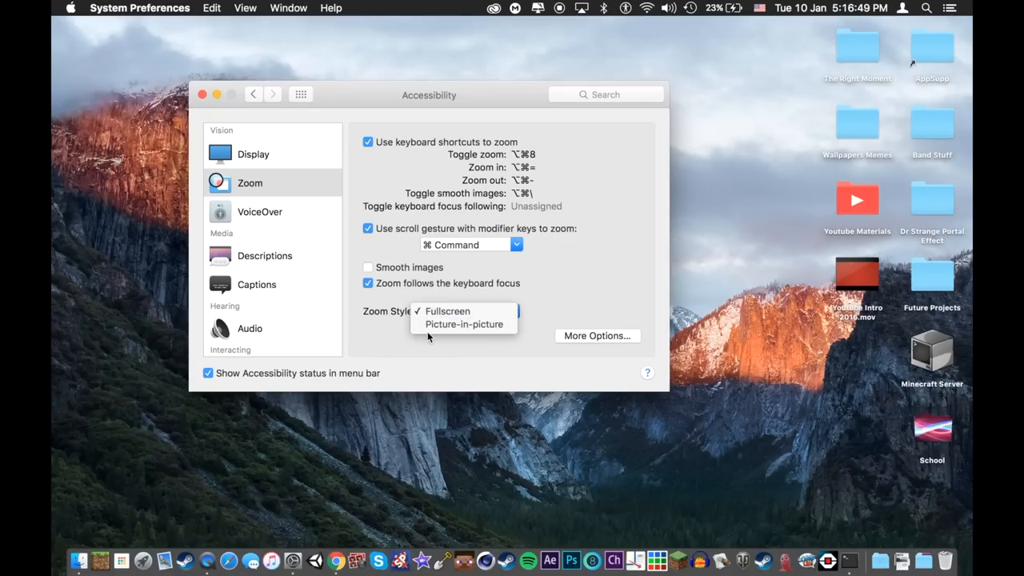
click(464, 324)
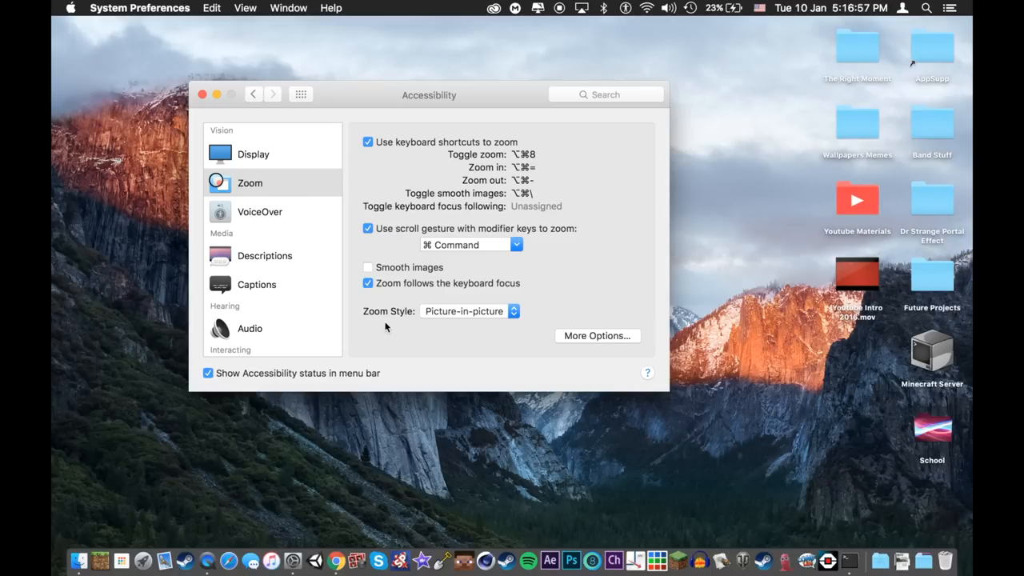
click(468, 310)
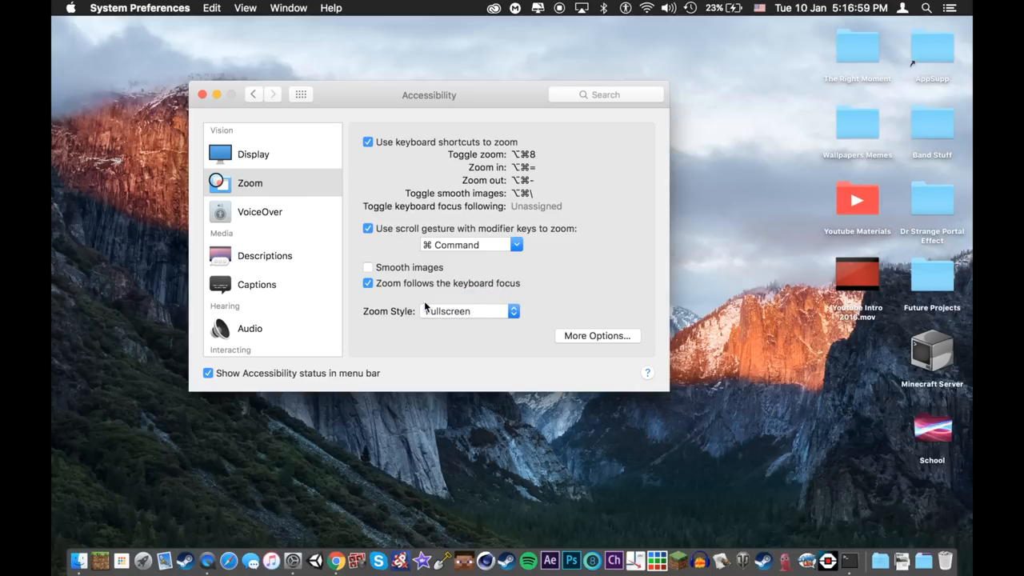
click(203, 95)
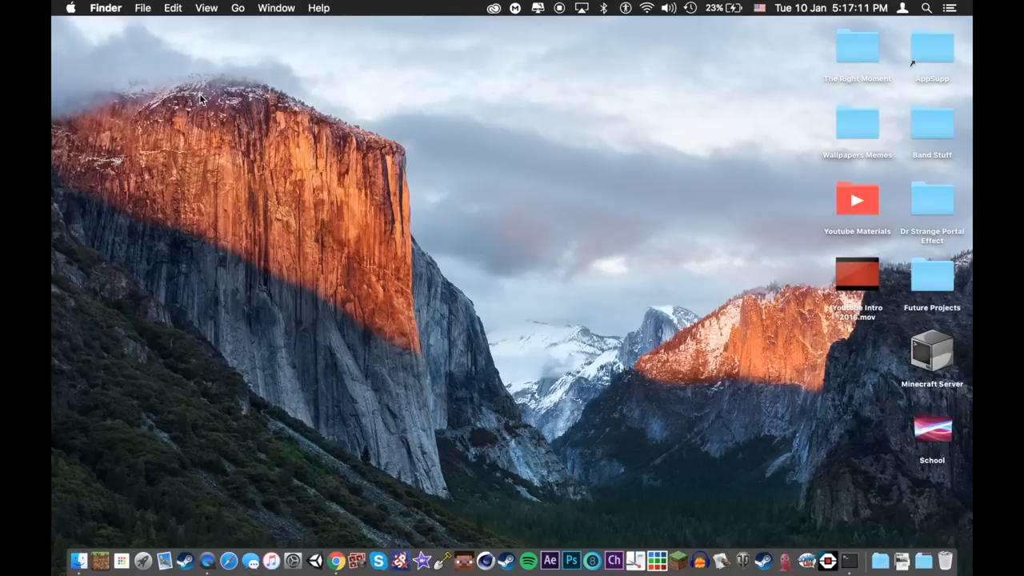
key(shift+alt)
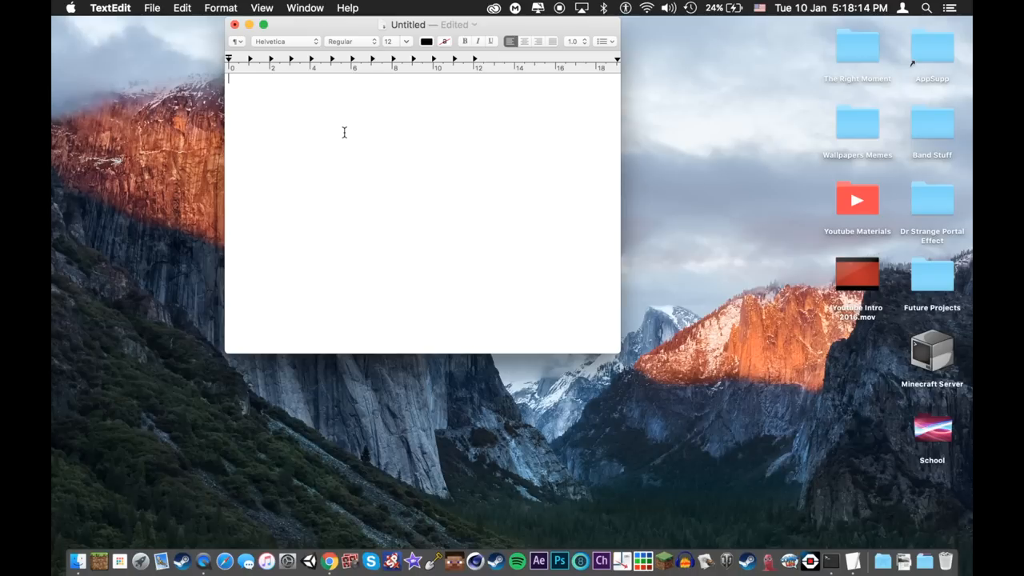
Bring up the emoji picker with Control+Command+Space and browse another emoji category.
key(ctrl+cmd+space)
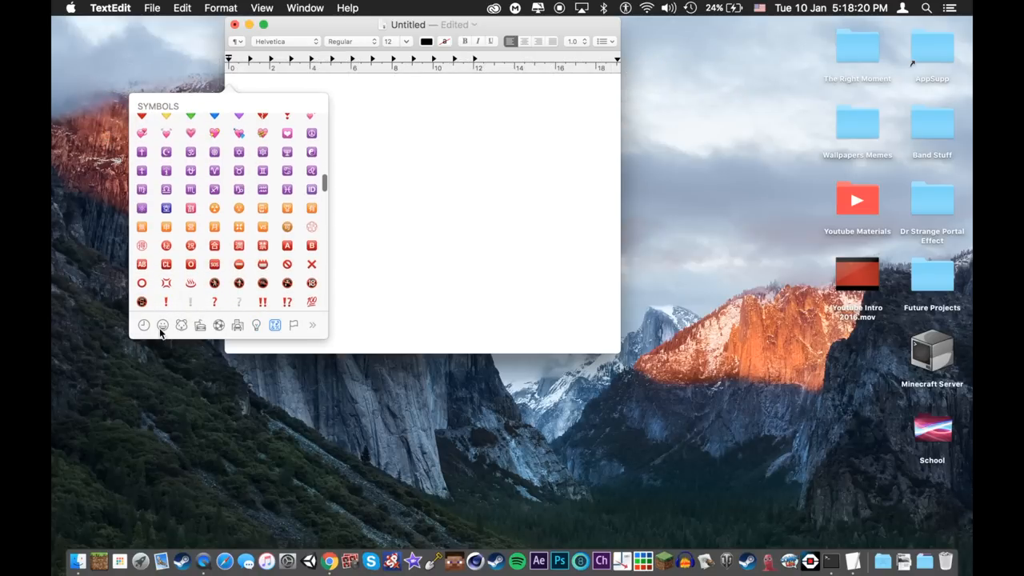
click(163, 325)
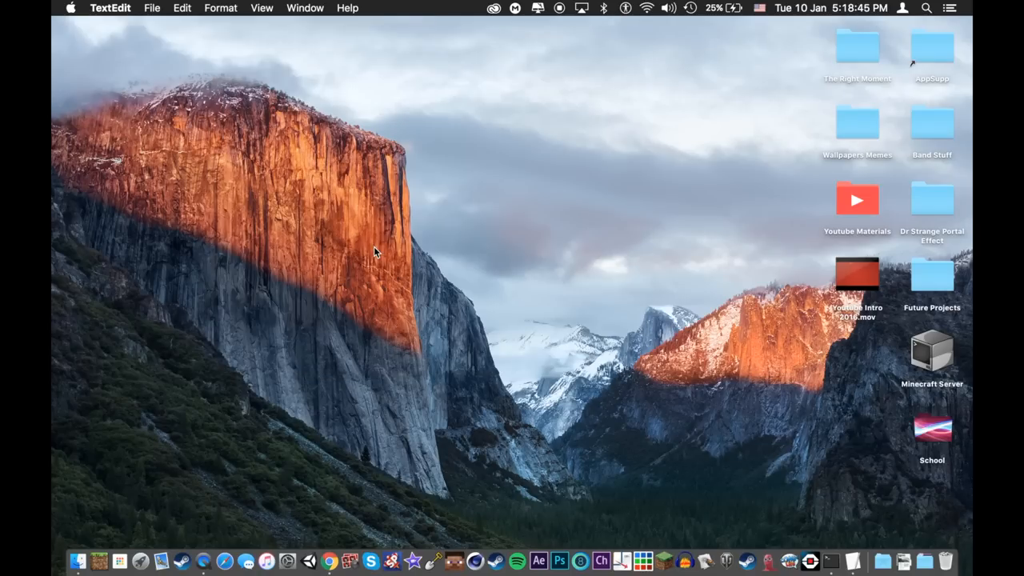
Search Spotlight for 'quicktime' to launch QuickTime Player.
click(926, 8)
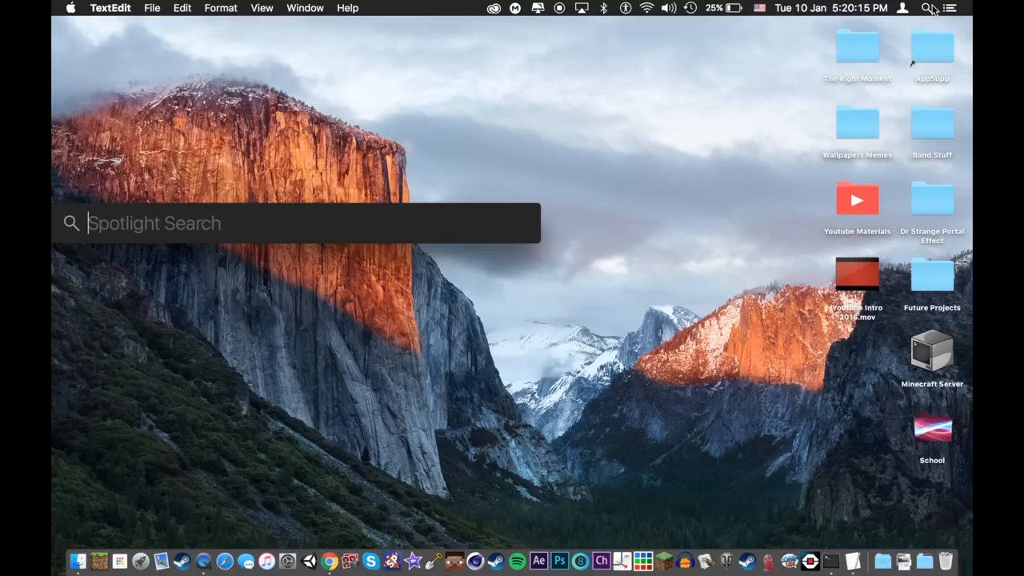
text(quicktime)
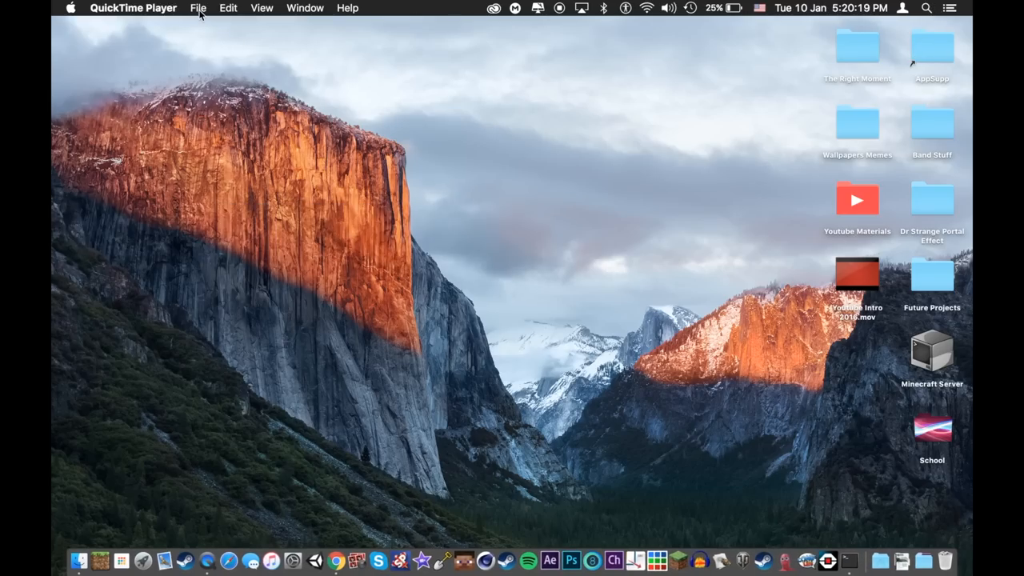
Start a new movie recording using the iPhone as the camera source.
click(198, 8)
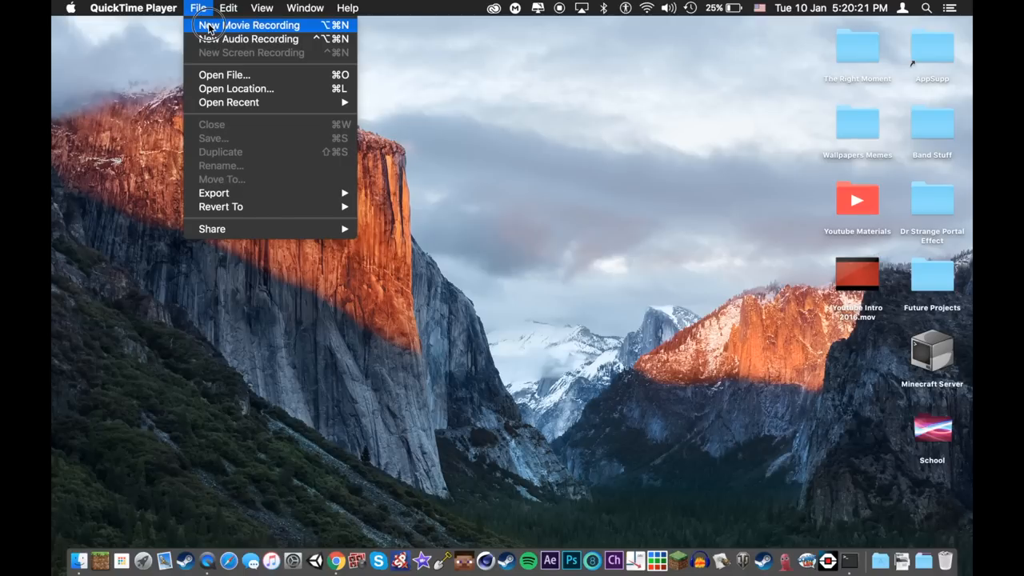
click(254, 25)
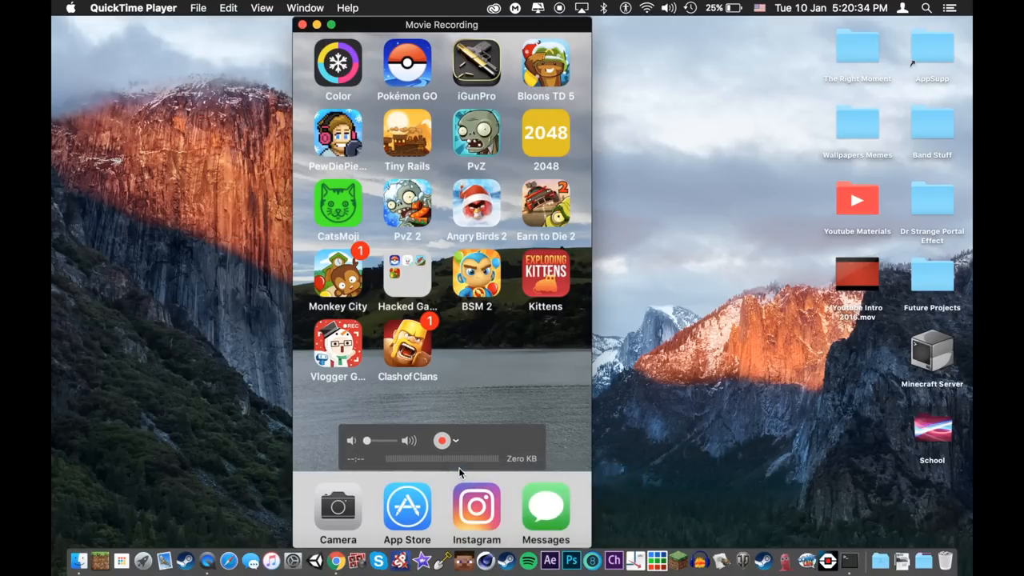
click(329, 24)
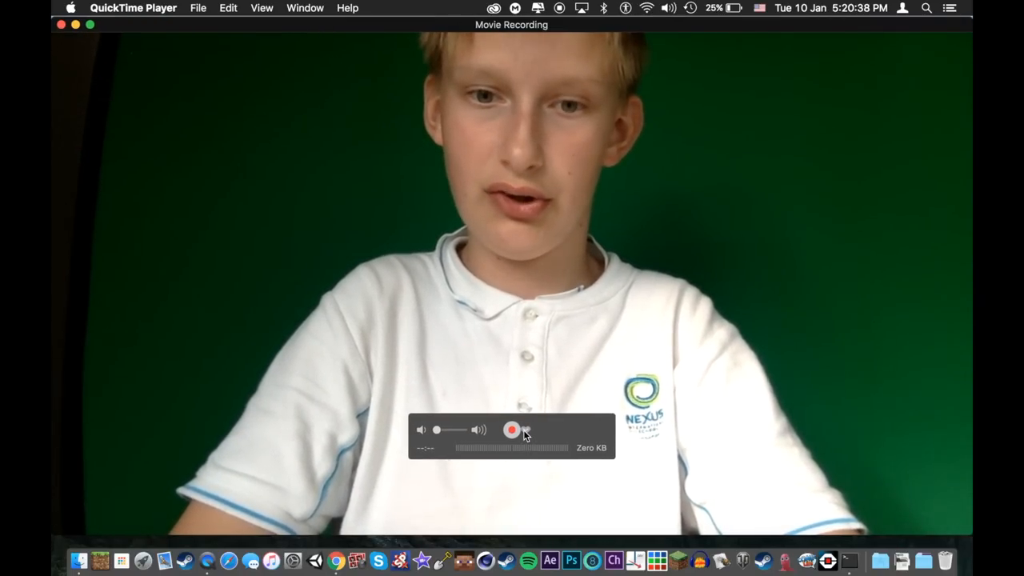
click(525, 430)
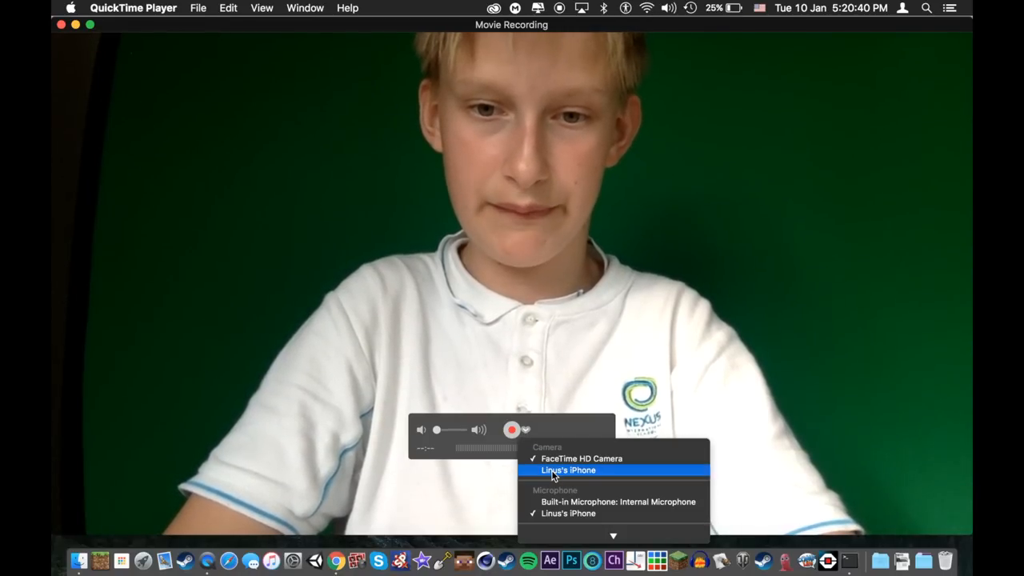
click(568, 469)
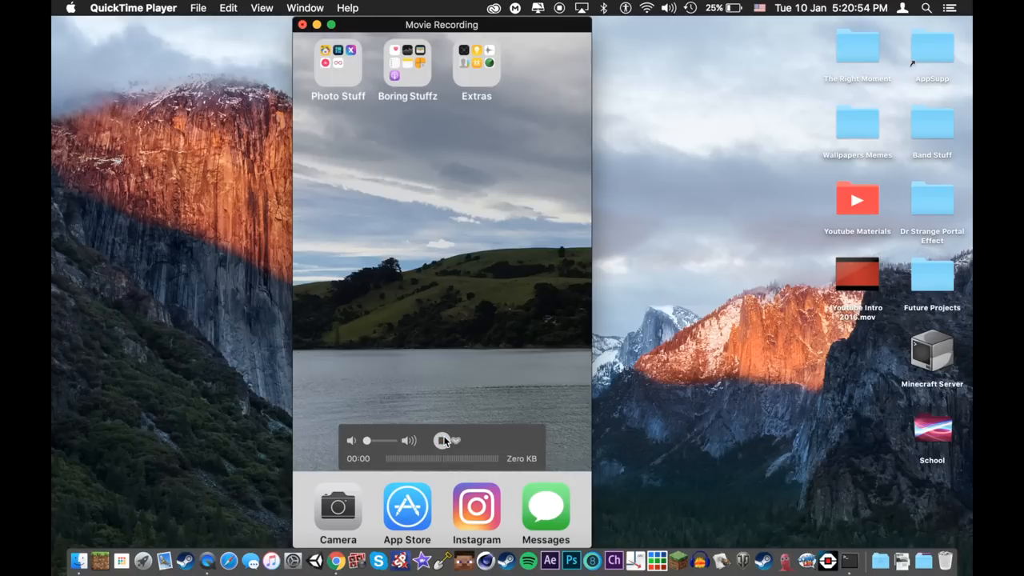
Stop the iPhone screen recording, review the 13-second Untitled clip, and close it.
click(442, 440)
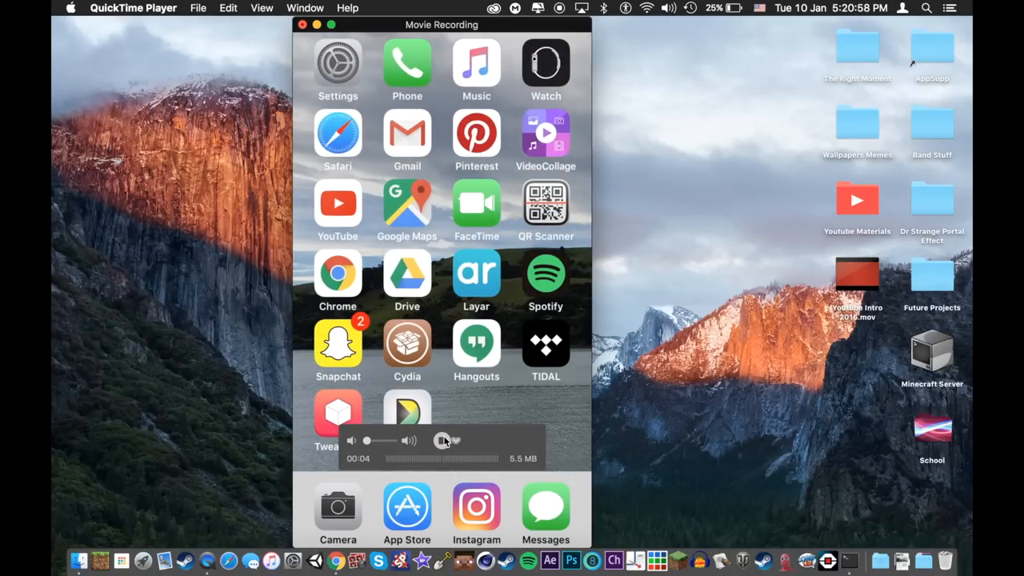
click(406, 508)
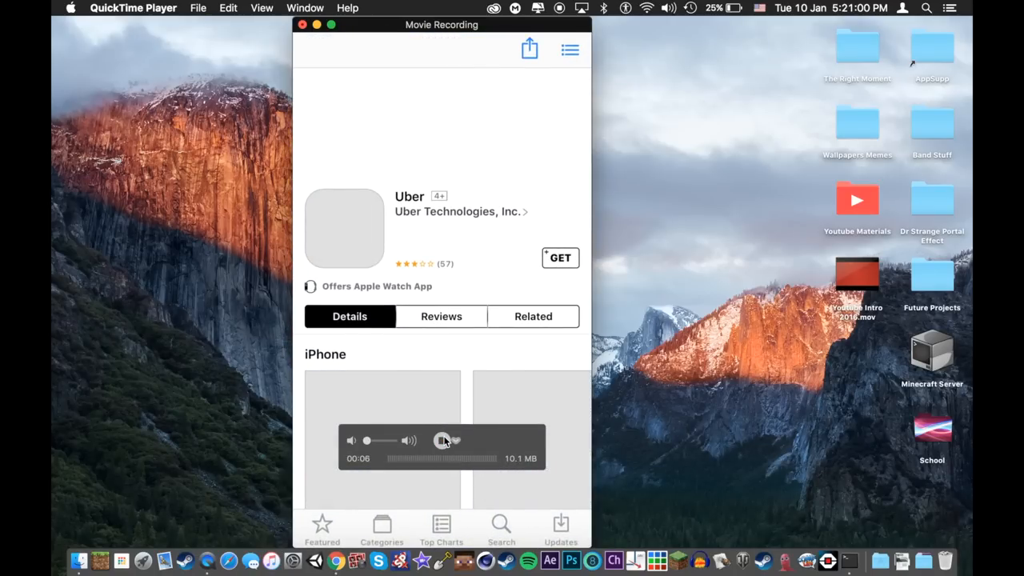
click(322, 528)
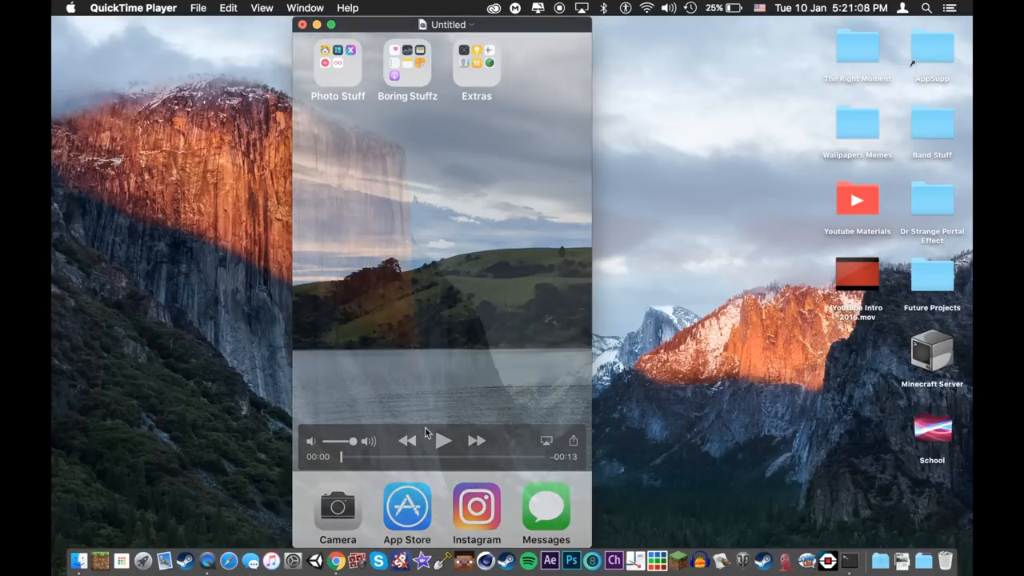
click(302, 24)
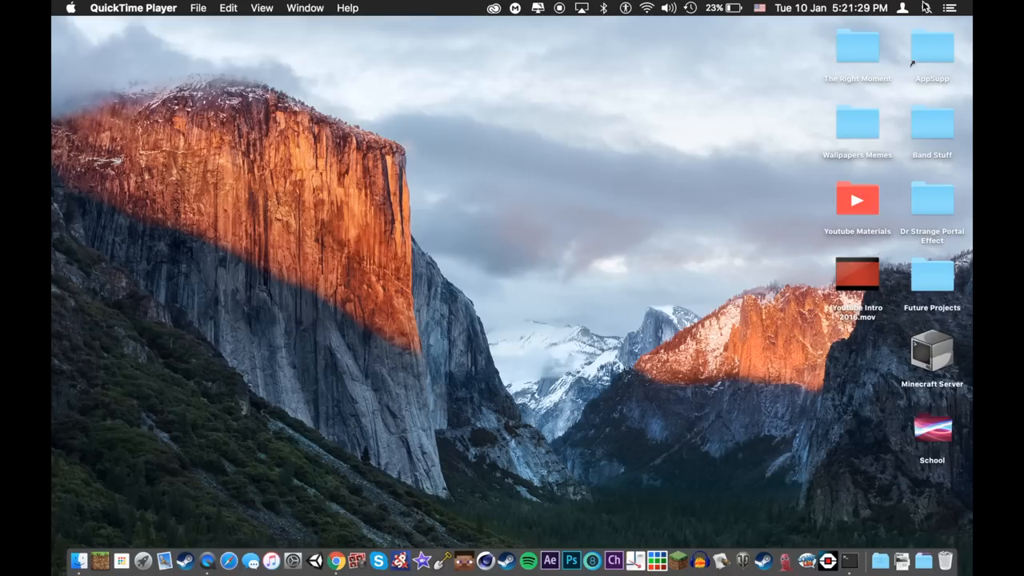
Launch Terminal via system search and open its Preferences from the Terminal menu.
key(cmd+space)
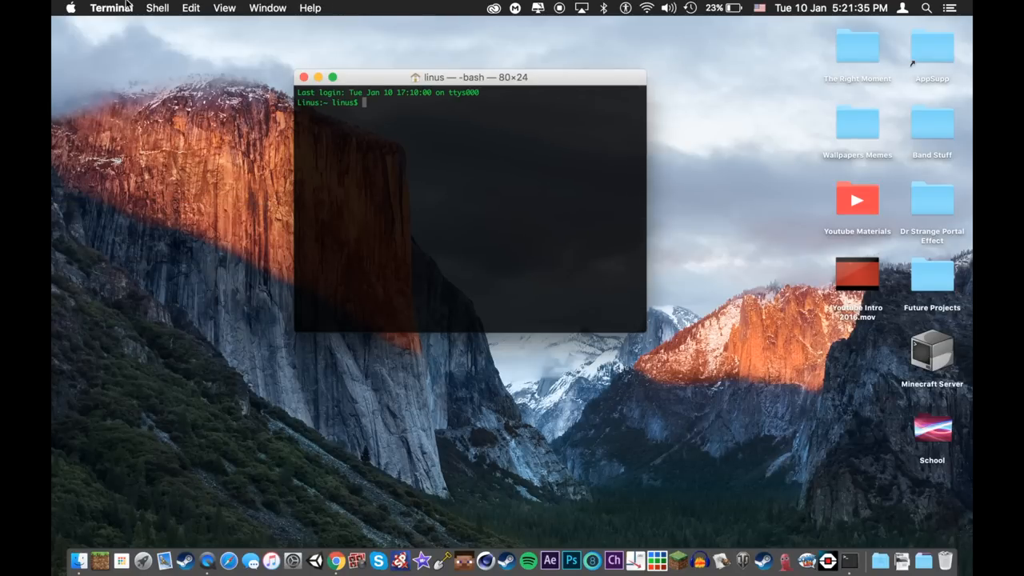
click(111, 8)
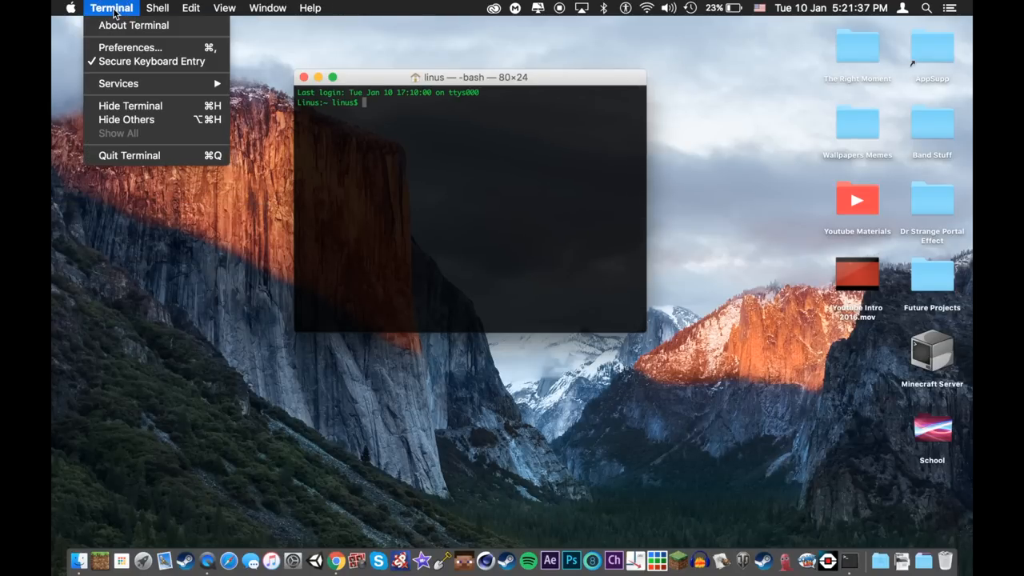
click(129, 47)
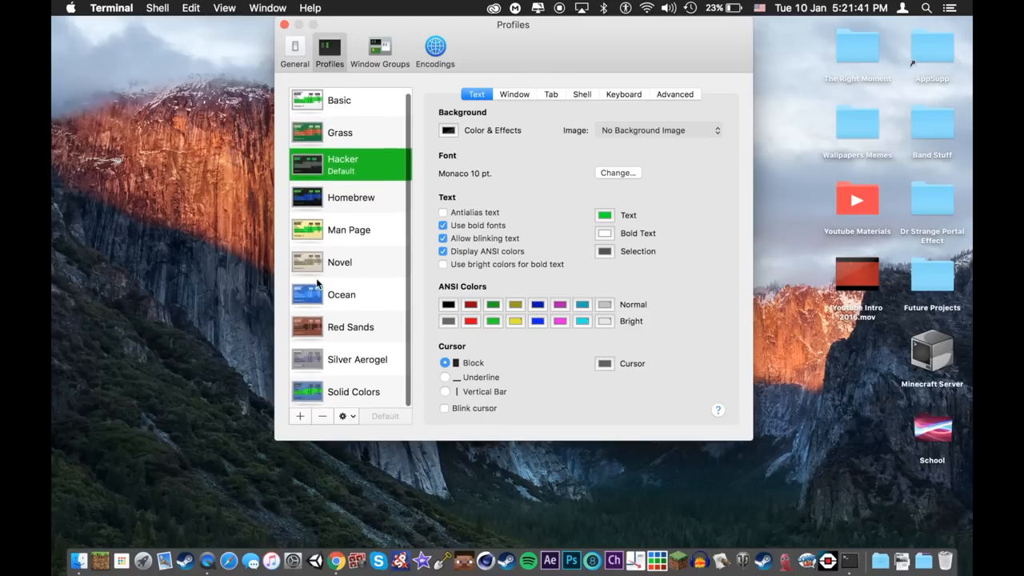
mouse_move(330, 374)
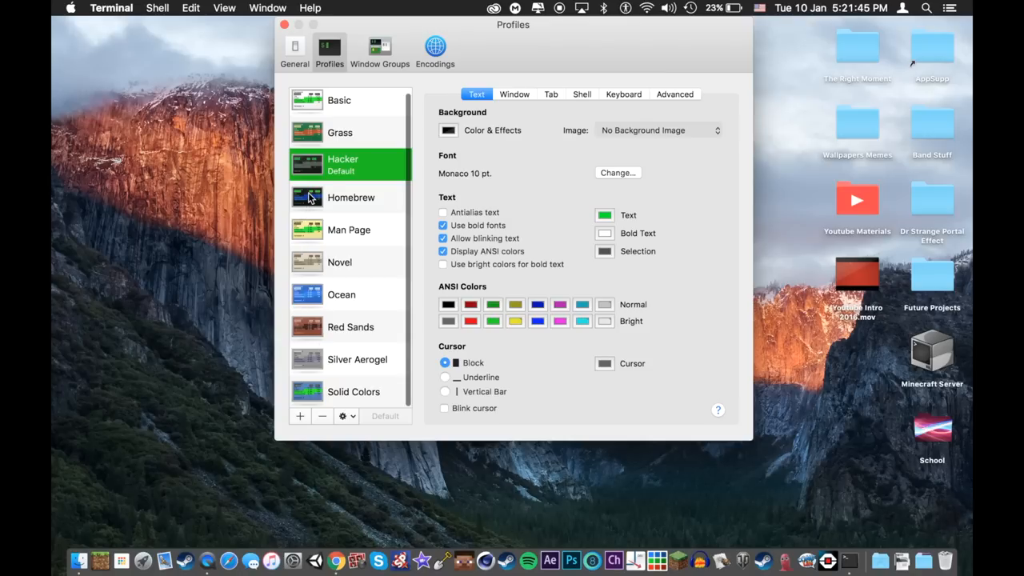
click(350, 198)
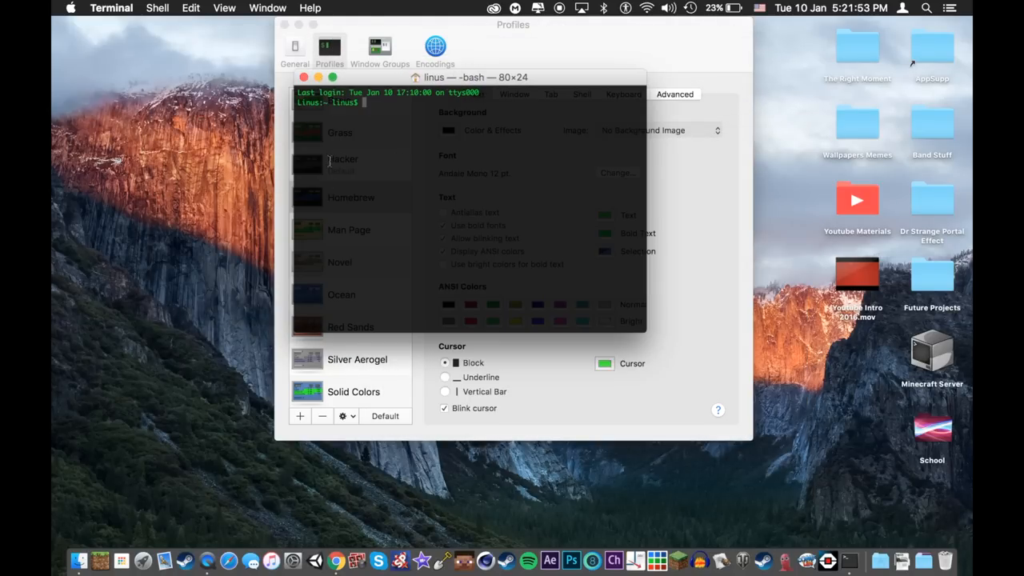
click(350, 196)
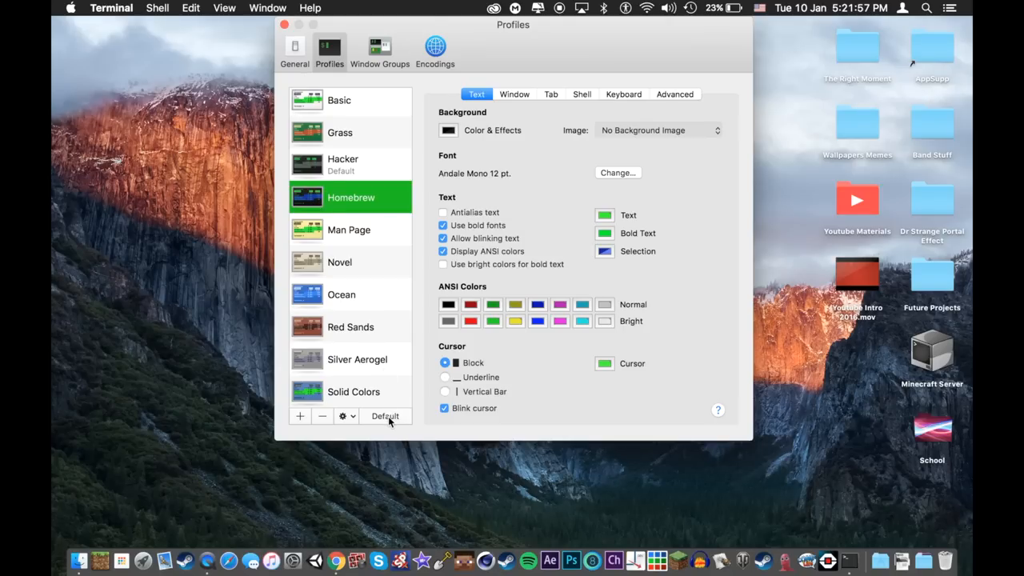
mouse_move(385, 416)
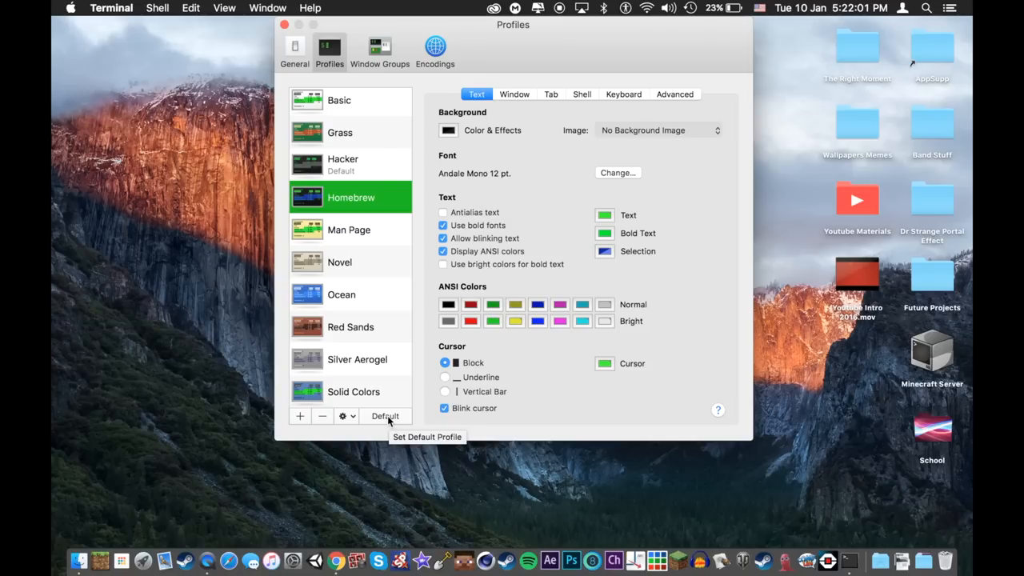
mouse_move(318, 166)
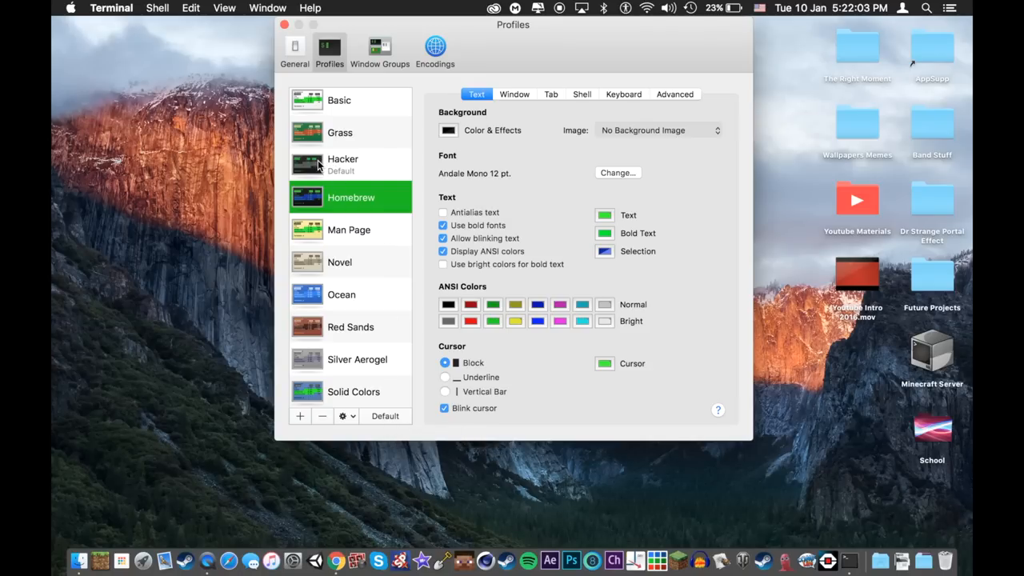
mouse_move(319, 168)
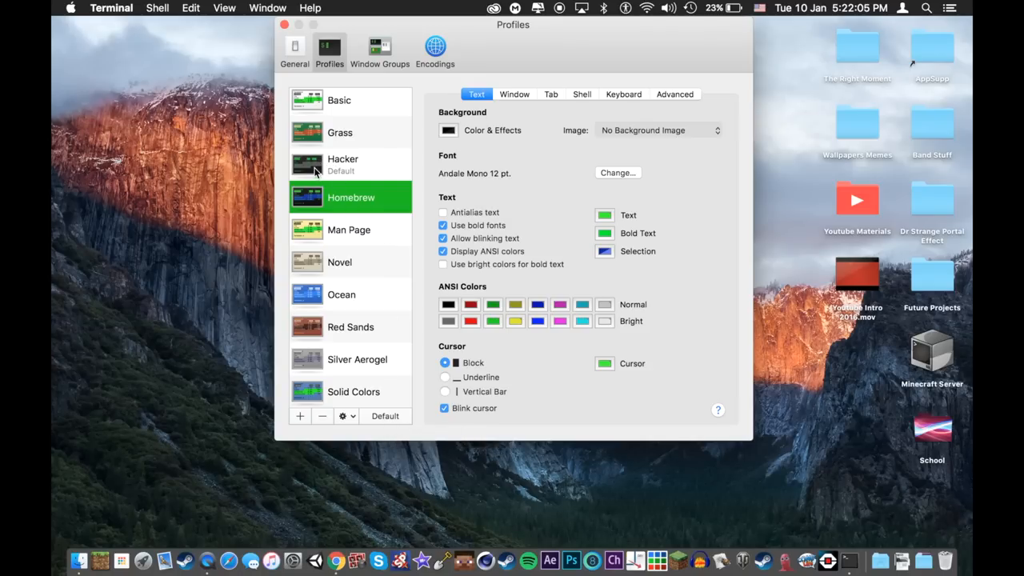
click(343, 164)
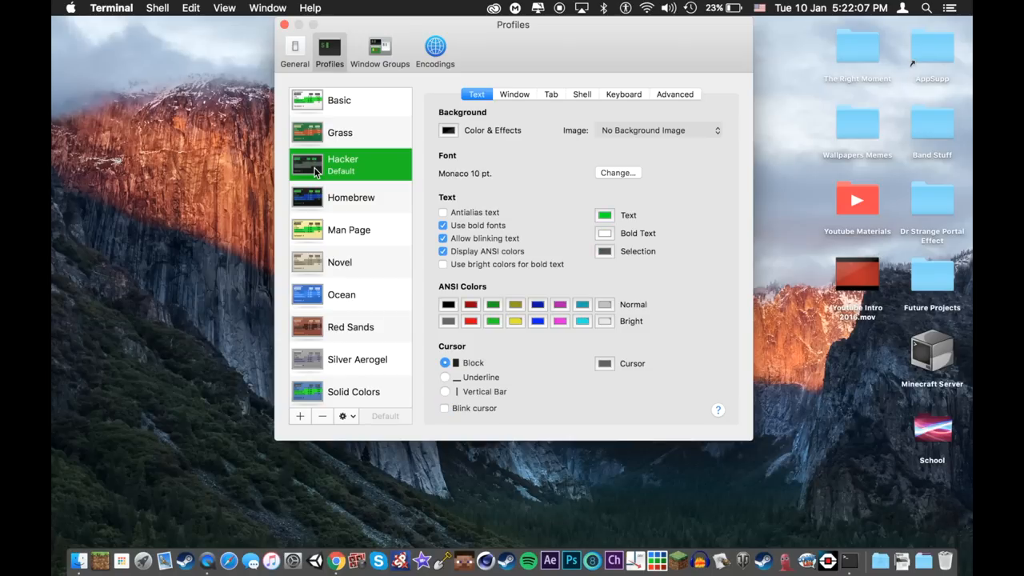
Add a profile named 'New settings' with the + button under the profile list.
click(300, 416)
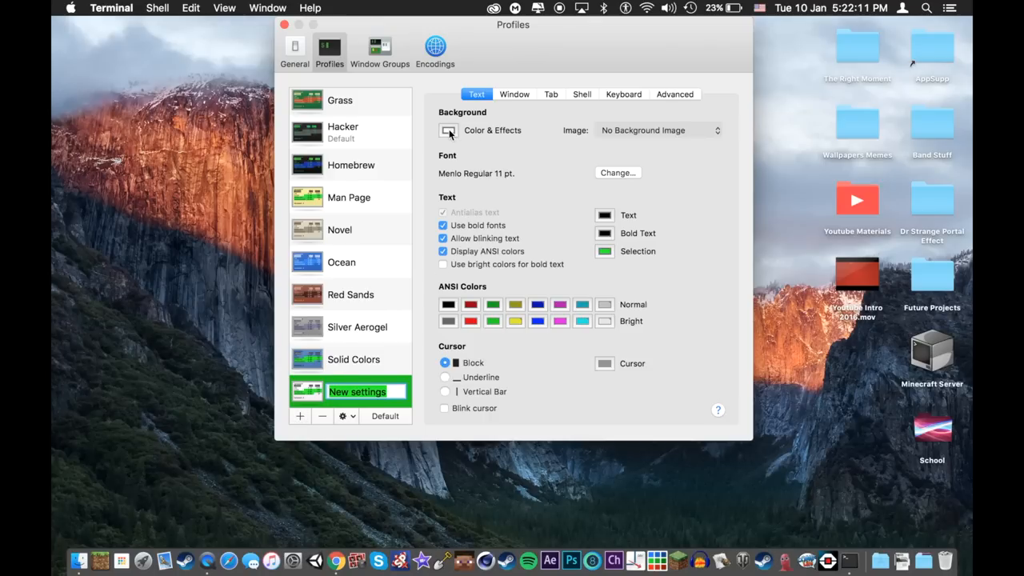
mouse_move(608, 230)
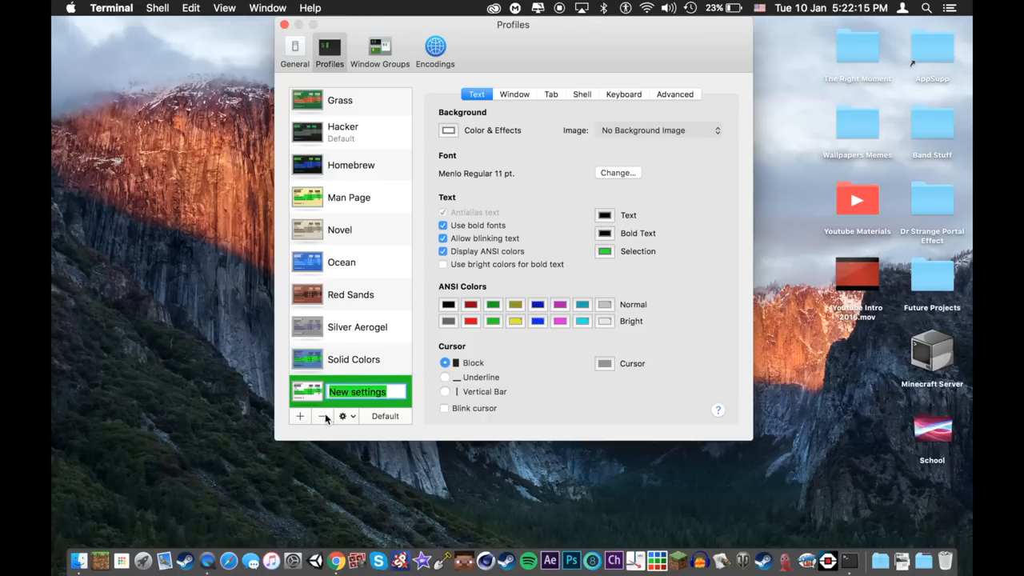
mouse_move(322, 416)
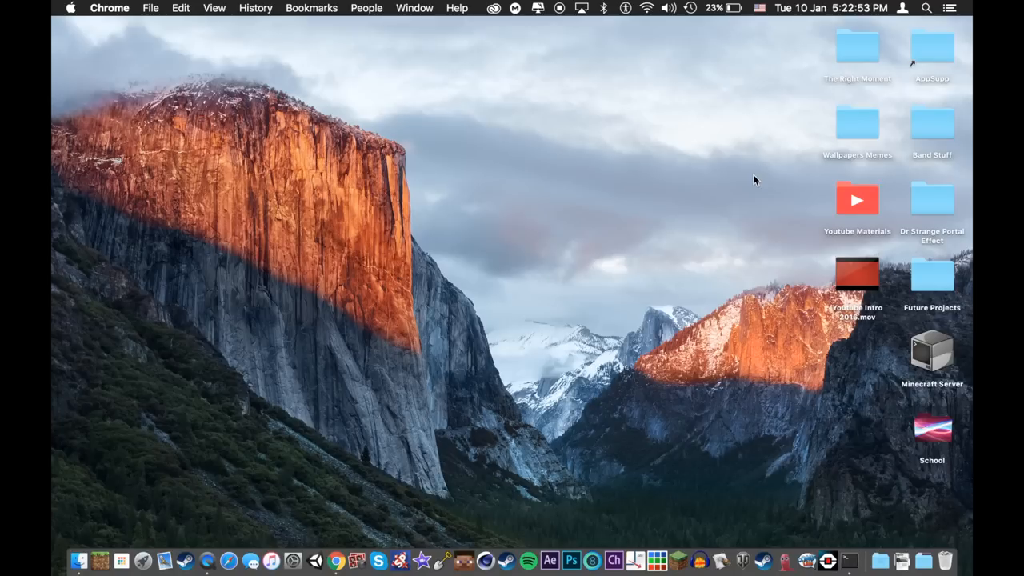
Enter 'telnet towel.blinkenlights.nl' at the prompt of a fresh Terminal window.
click(927, 8)
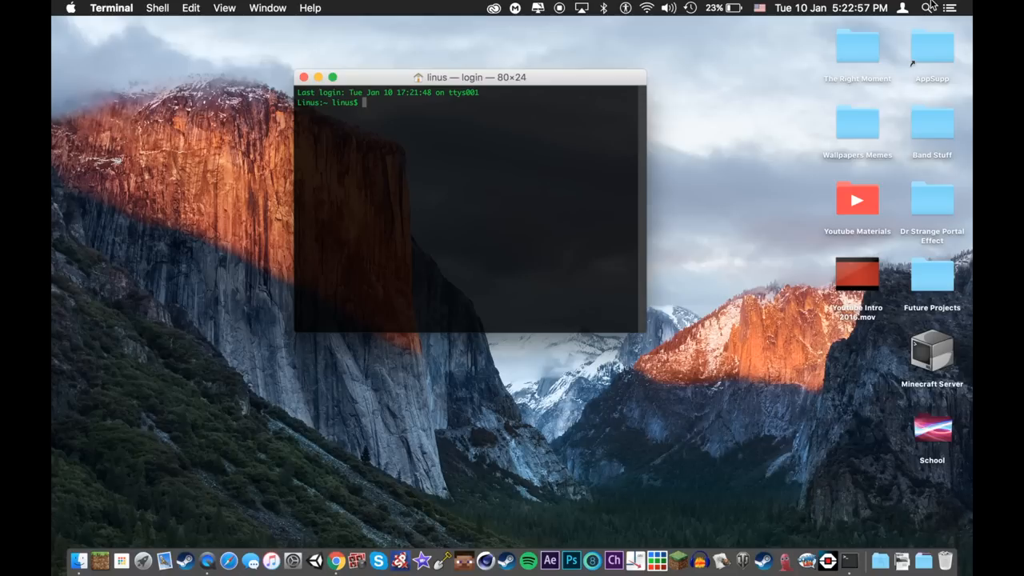
text(telnet towel.blinkenlights.nl)
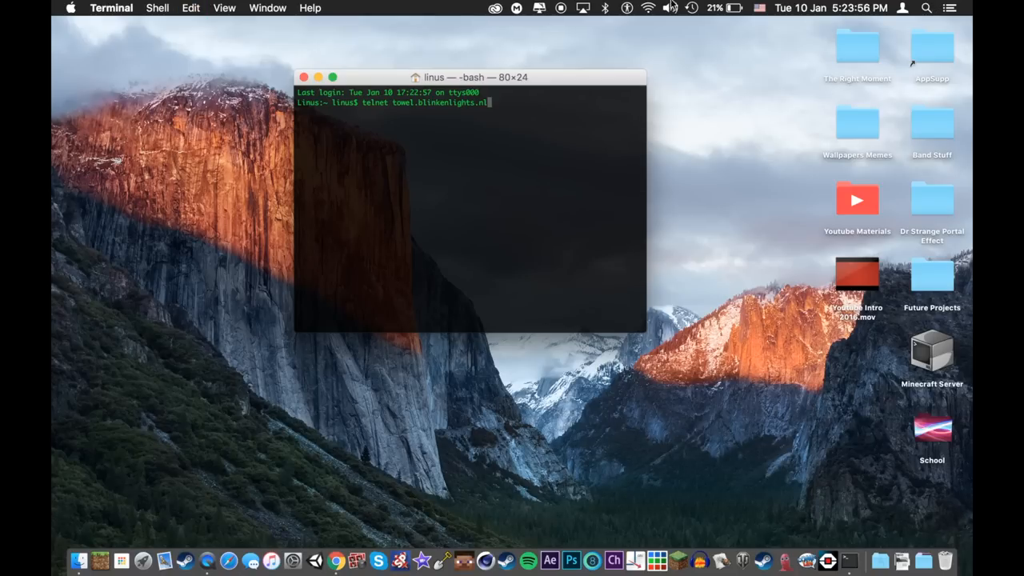